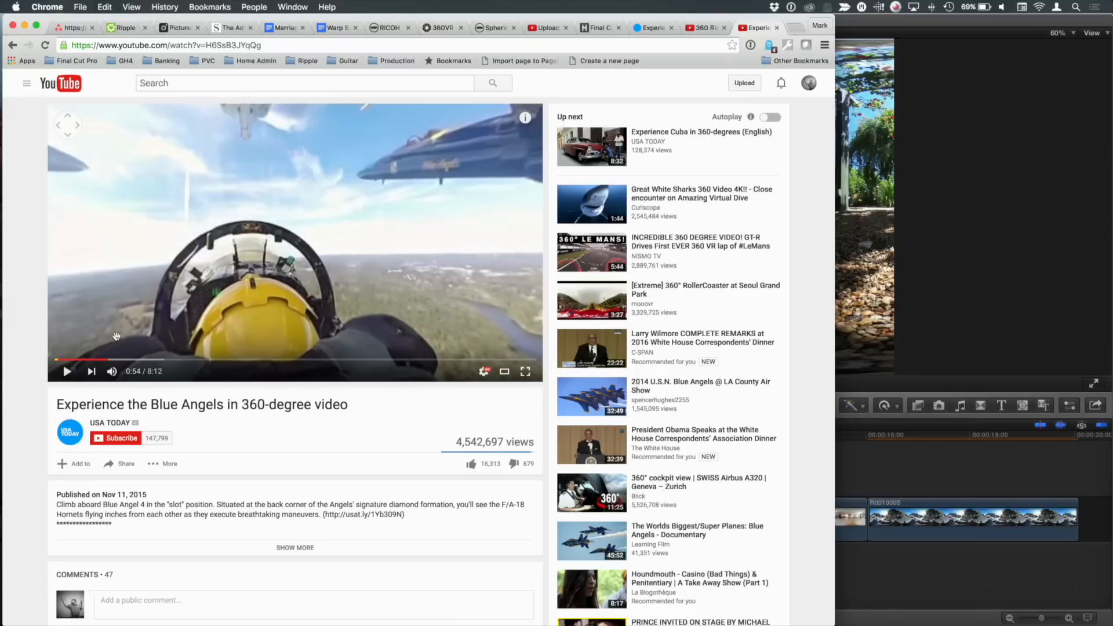
Play the Blue Angels 360° YouTube video and pan around the cockpit view
click(67, 371)
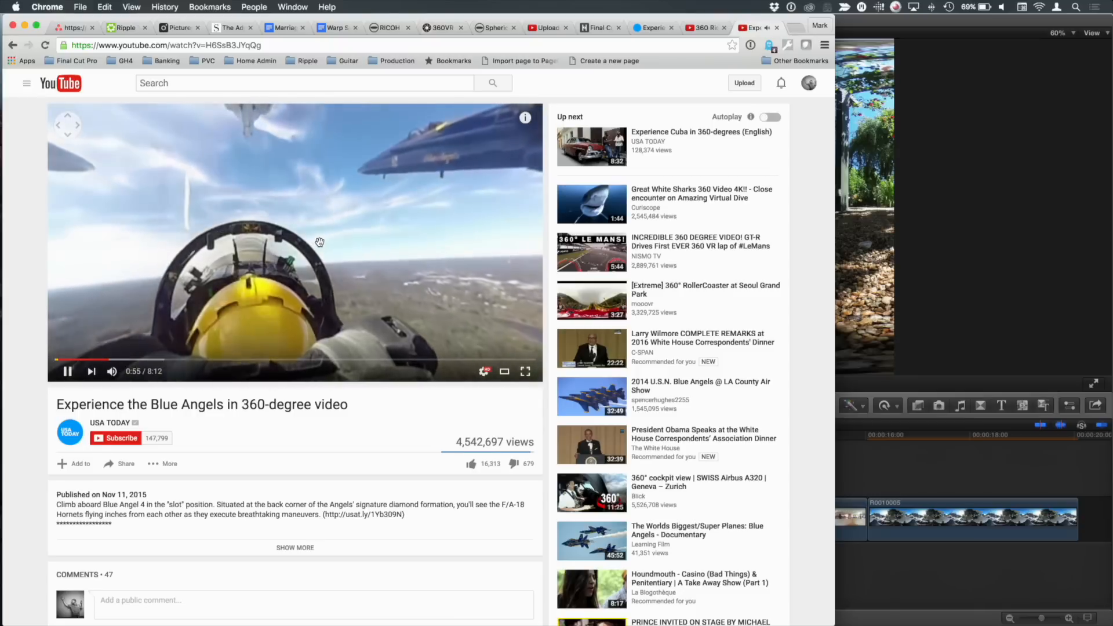
drag(319, 241, 375, 282)
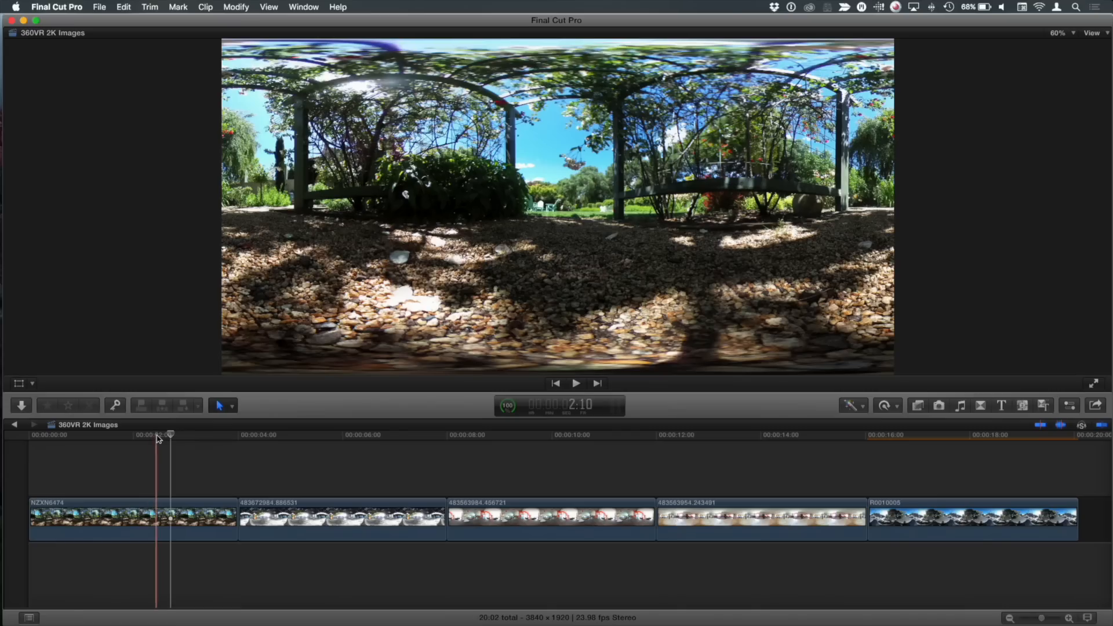
Scrub the 360VR 2K Images timeline across the pergola, kitchen counter and pineapple kitchen stills
click(285, 434)
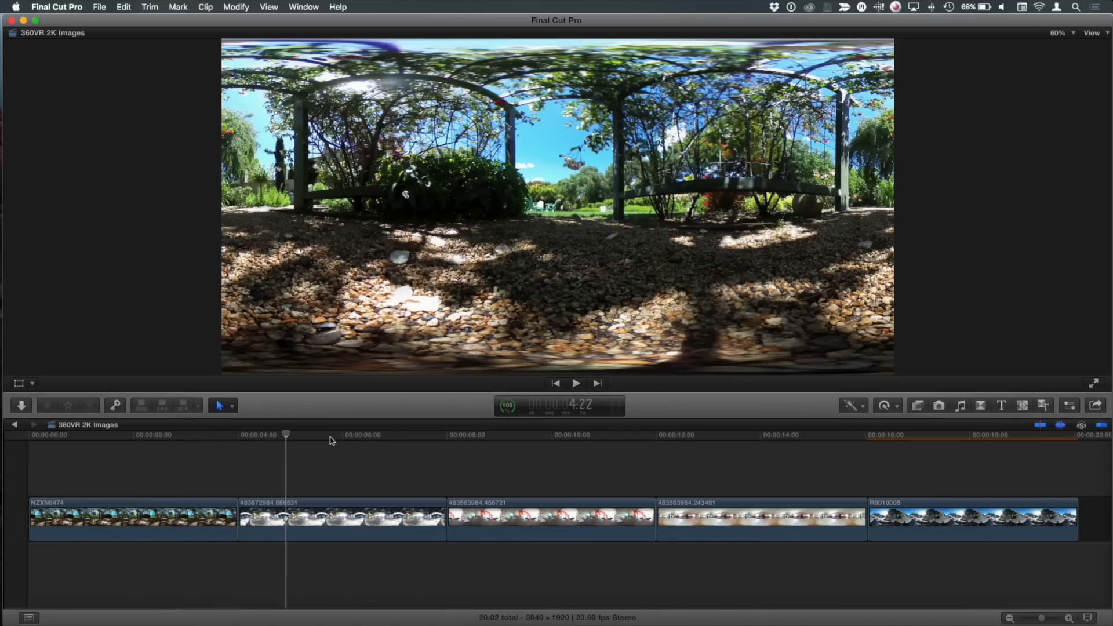
click(343, 434)
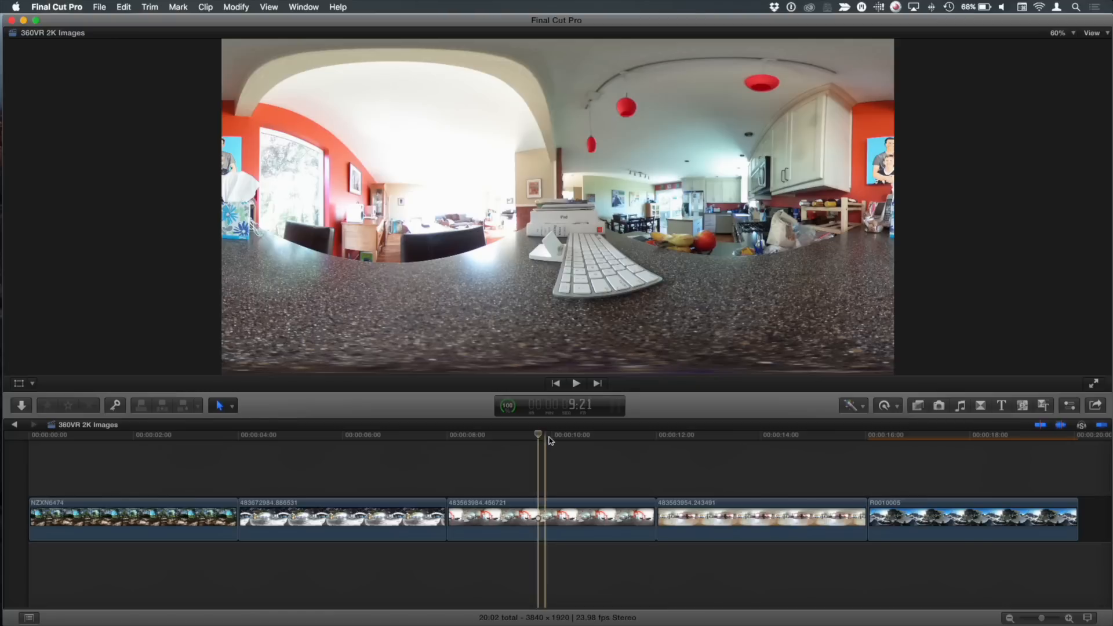
click(781, 435)
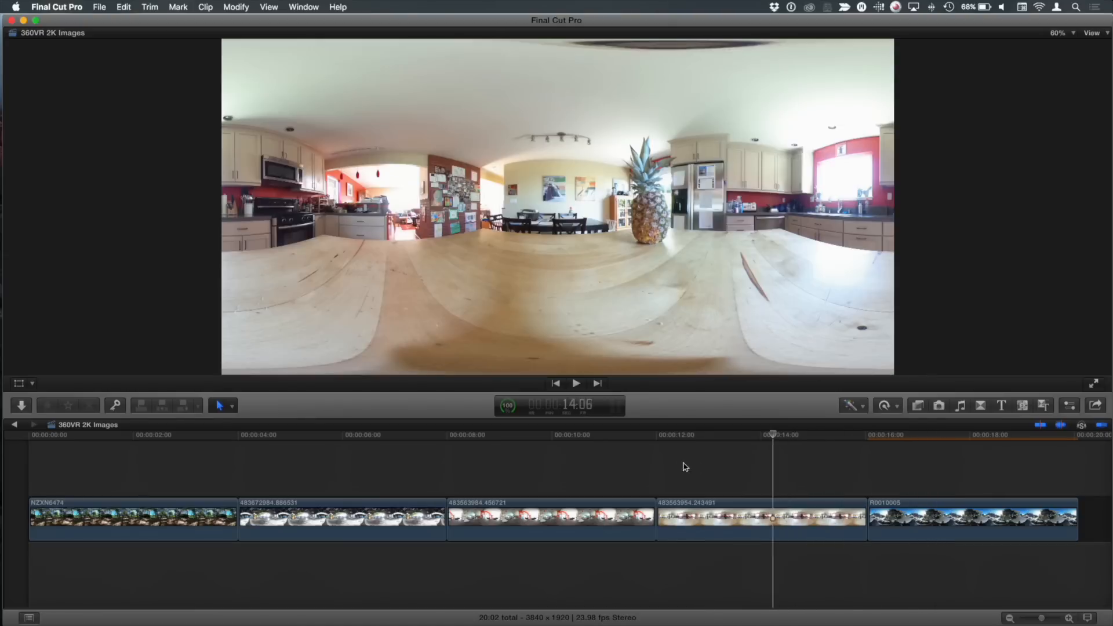
click(236, 434)
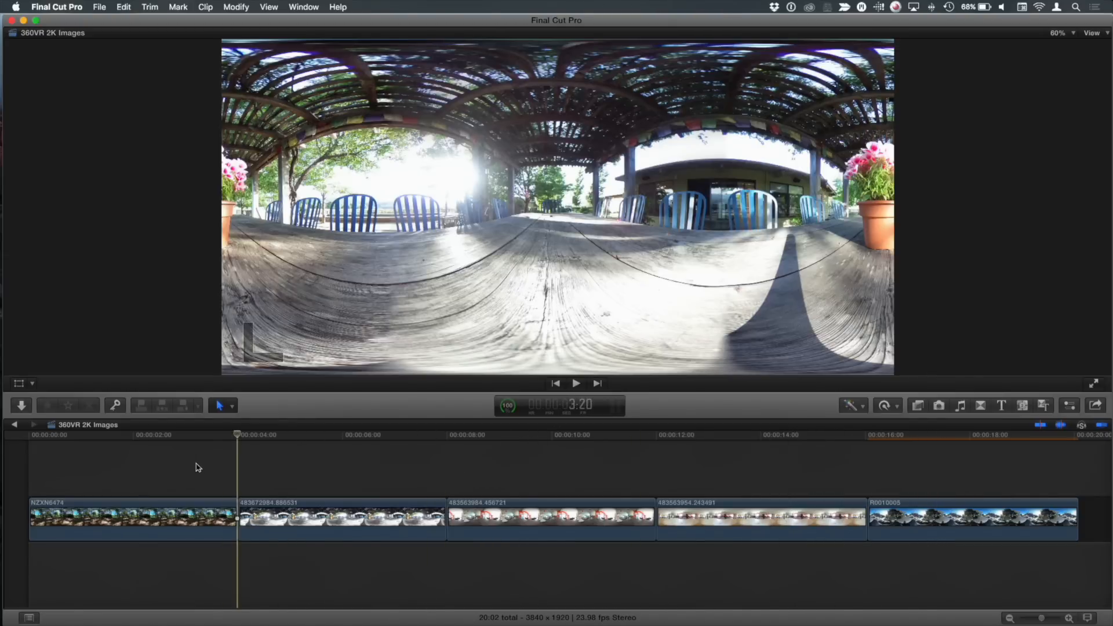
click(314, 434)
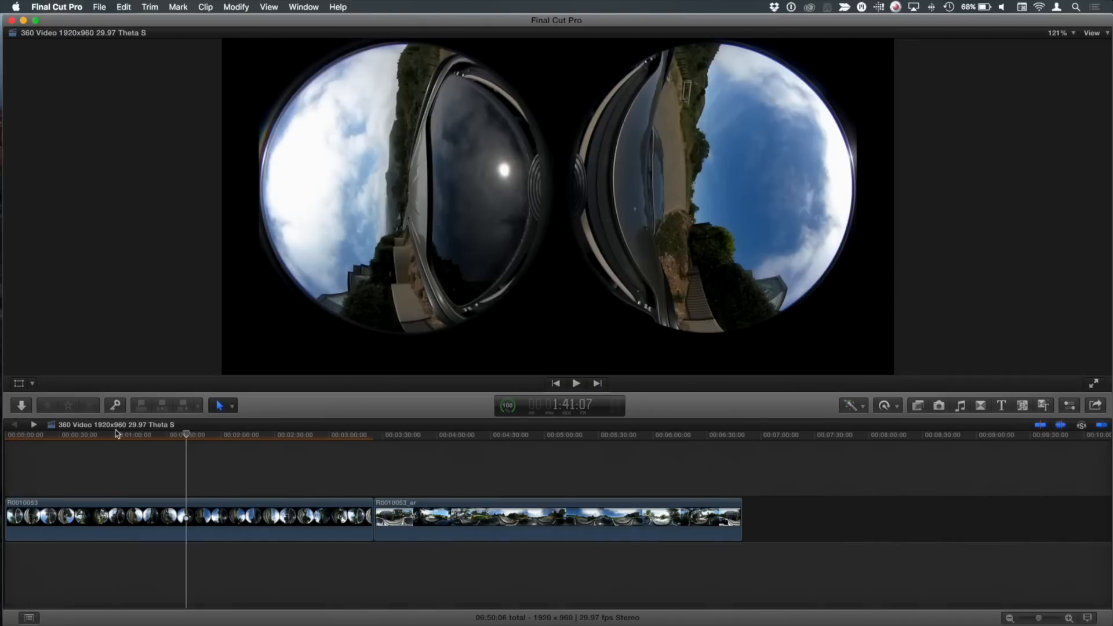
Scrub through the raw dual-fisheye R0010053 car-drive clip in the Theta S project
click(153, 434)
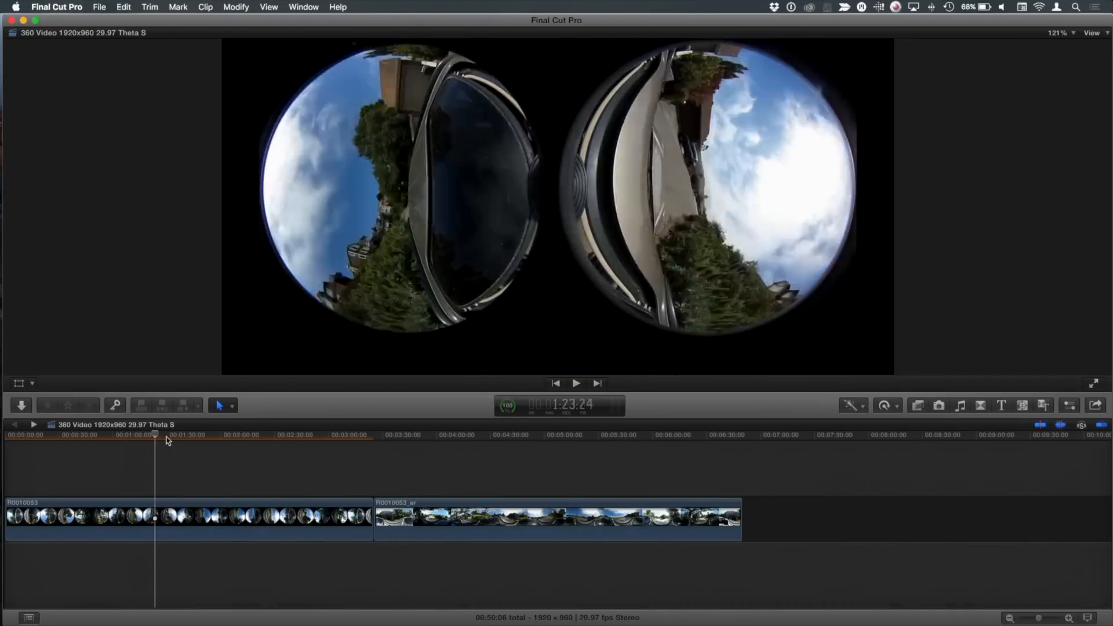
click(576, 383)
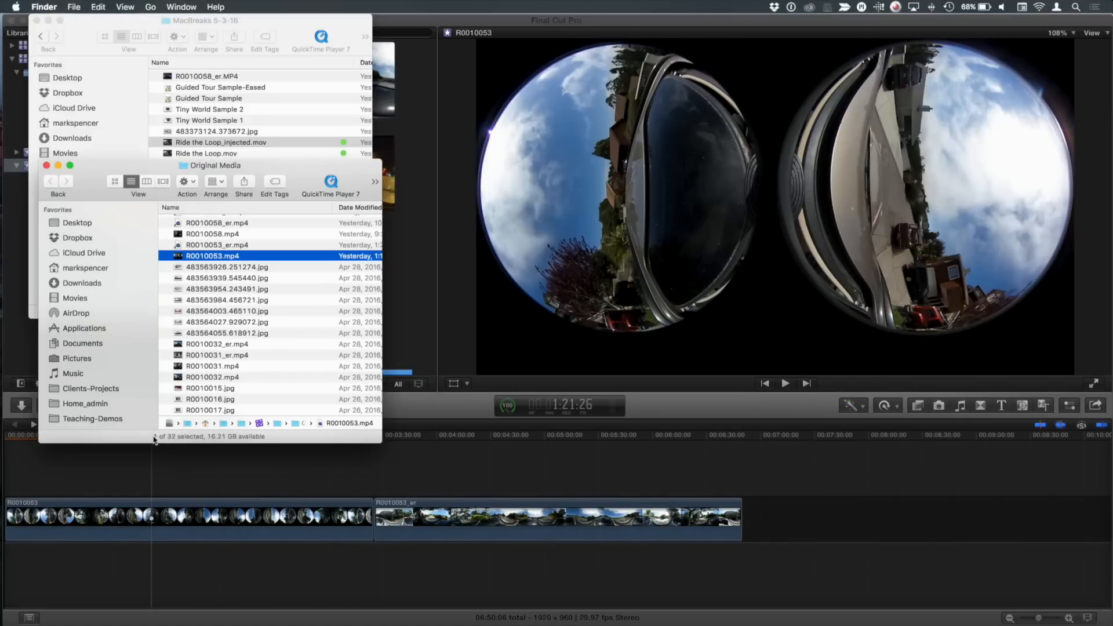
Bring up the desktop and launch the RICOH THETA viewer app
click(213, 256)
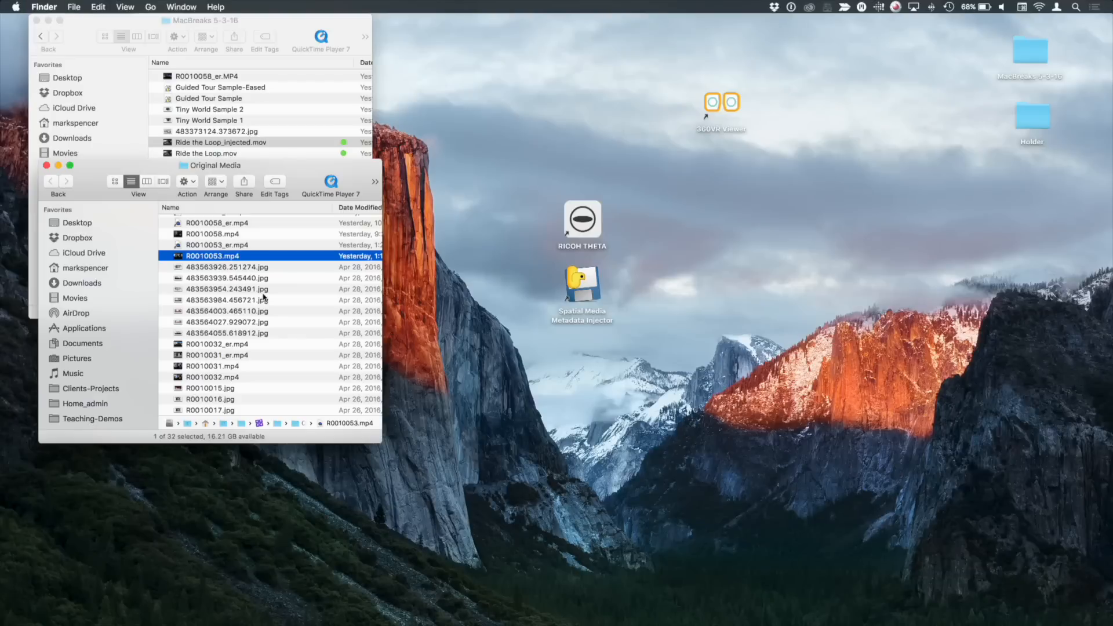
mouse_move(480, 285)
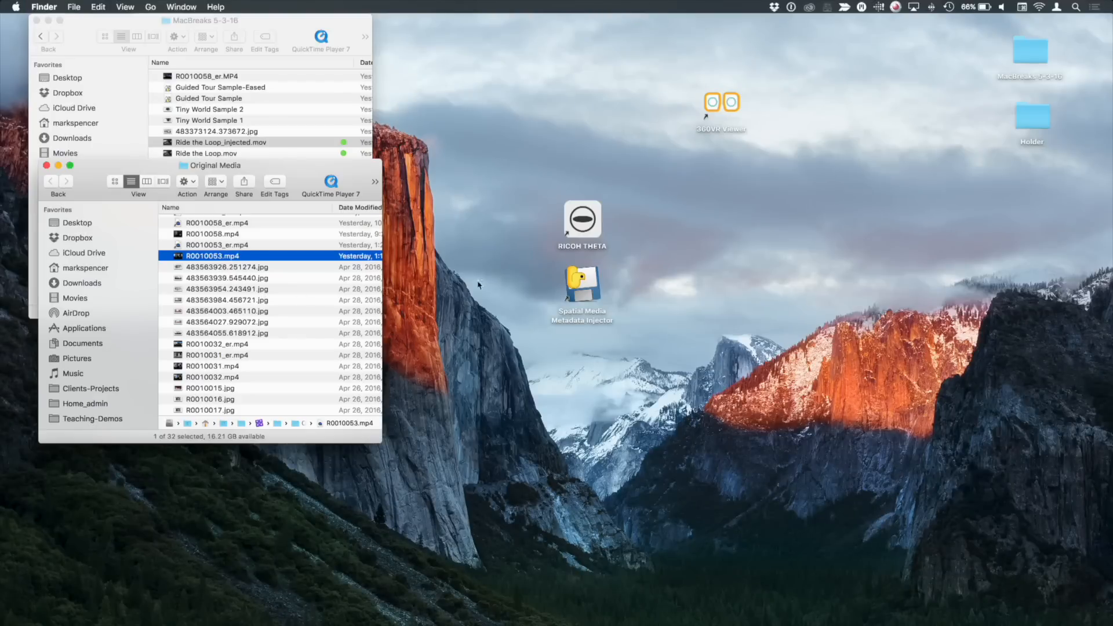
mouse_move(591, 215)
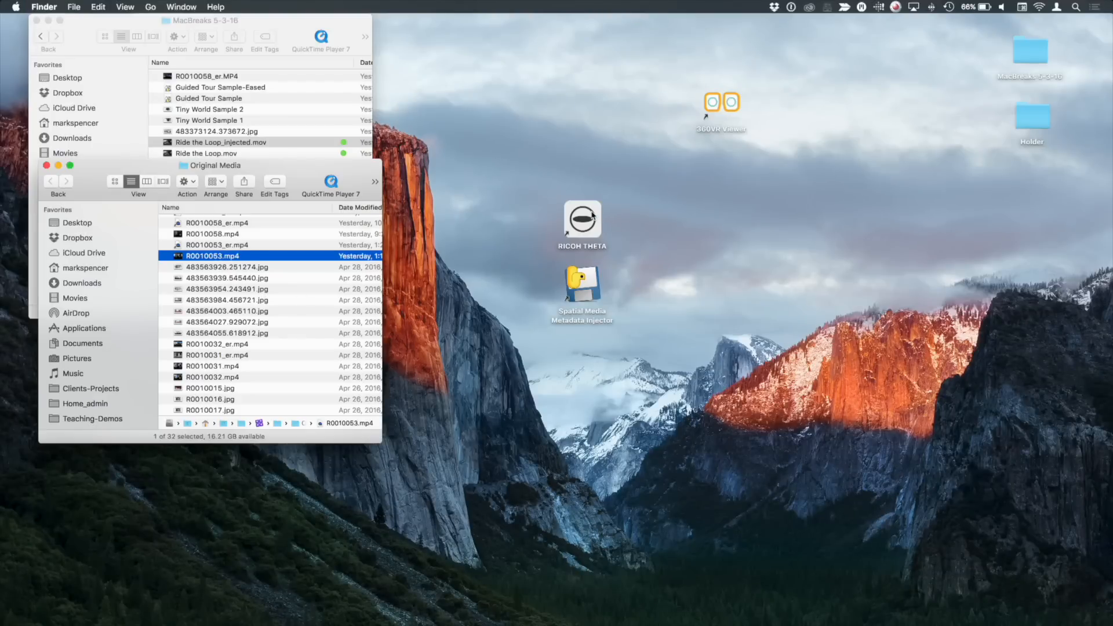
double_click(582, 221)
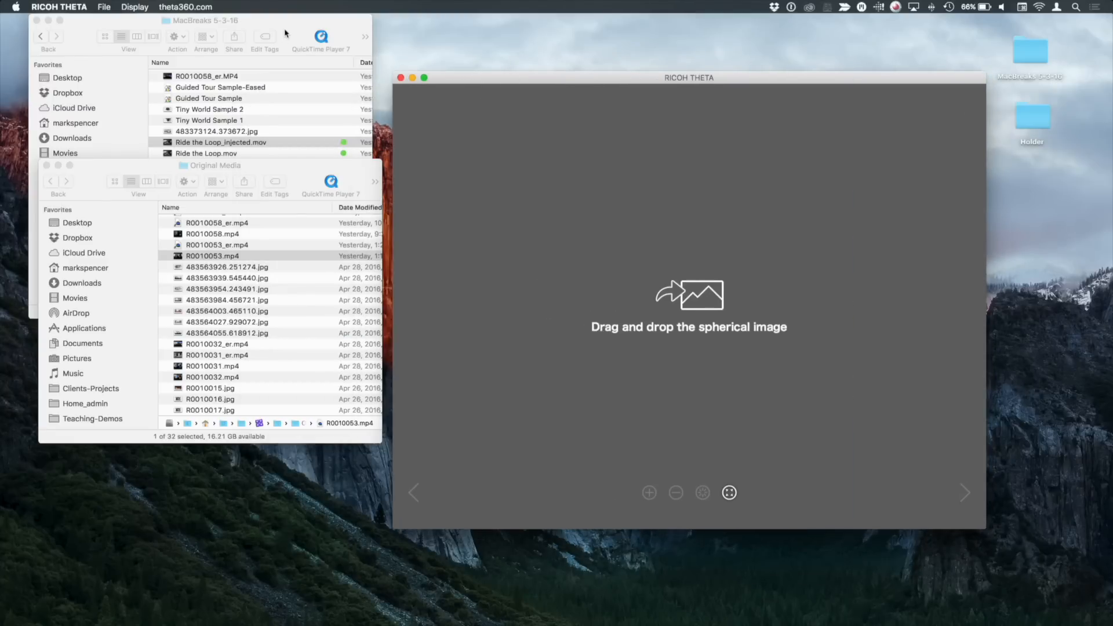
Load the patio spherical photo in RICOH THETA and rotate toward the flowerpot
click(221, 142)
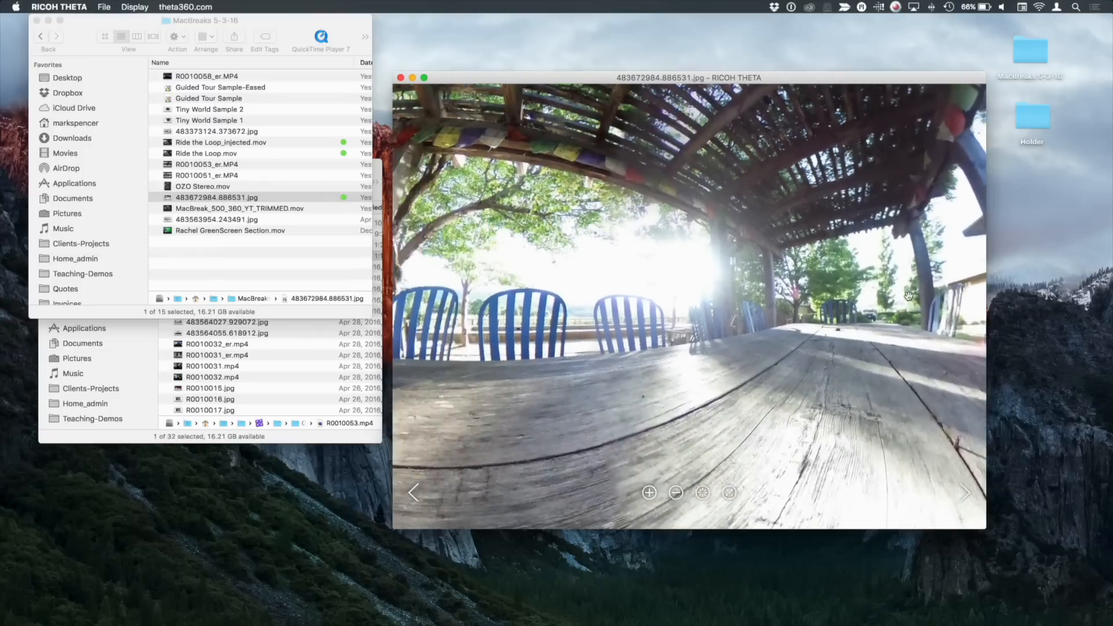
drag(908, 297, 765, 407)
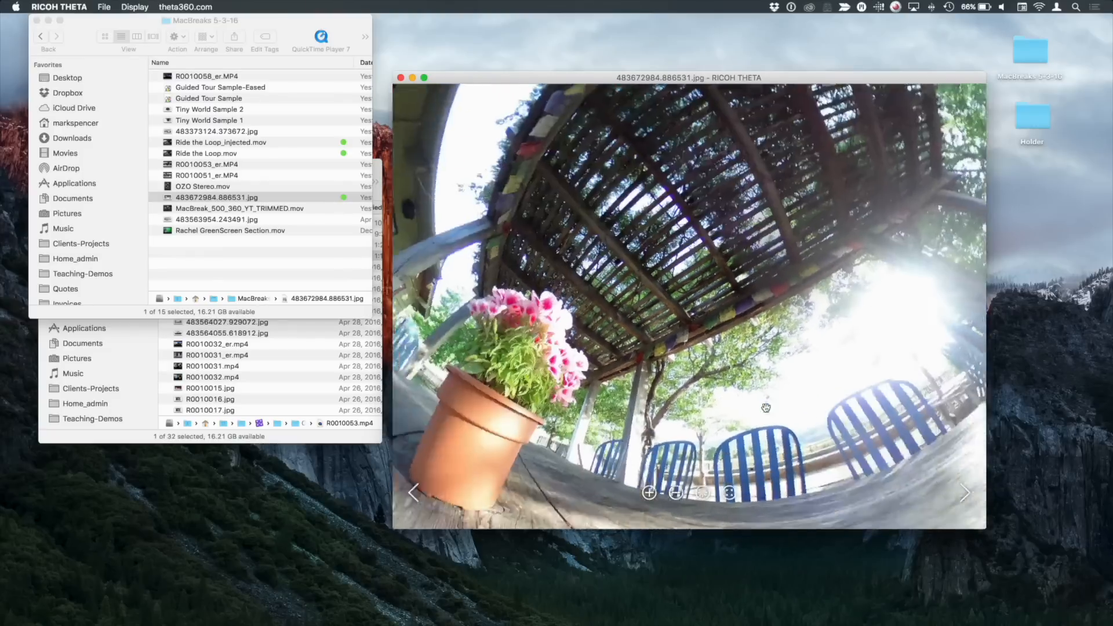
drag(766, 407, 868, 254)
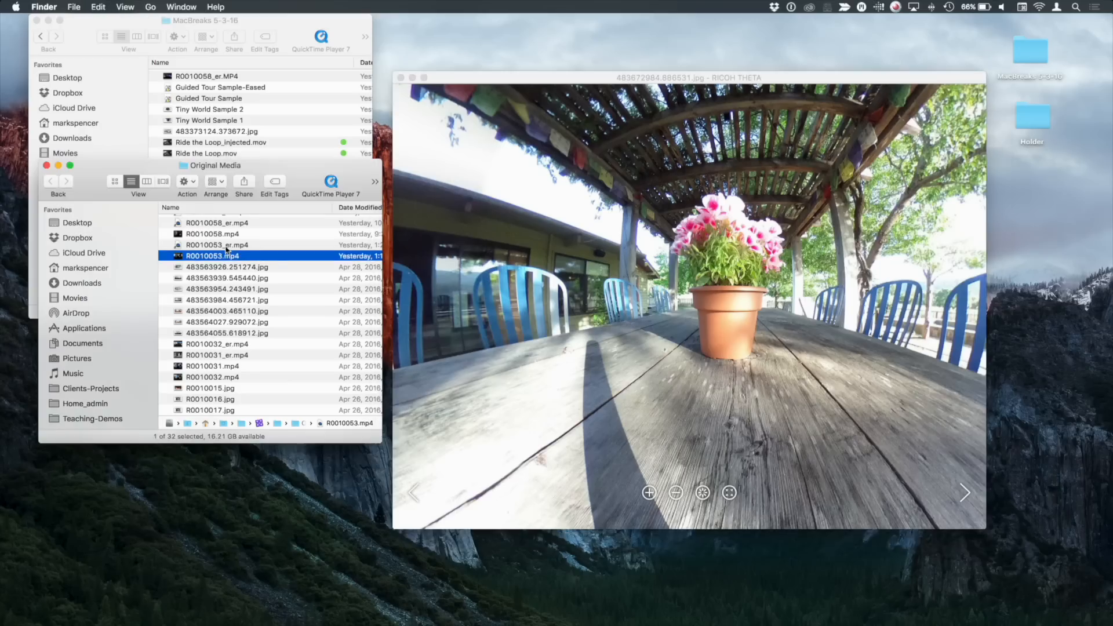
Quick Look the stitched R0010053_er.mp4 equirectangular car-drive video, then close the preview
click(215, 244)
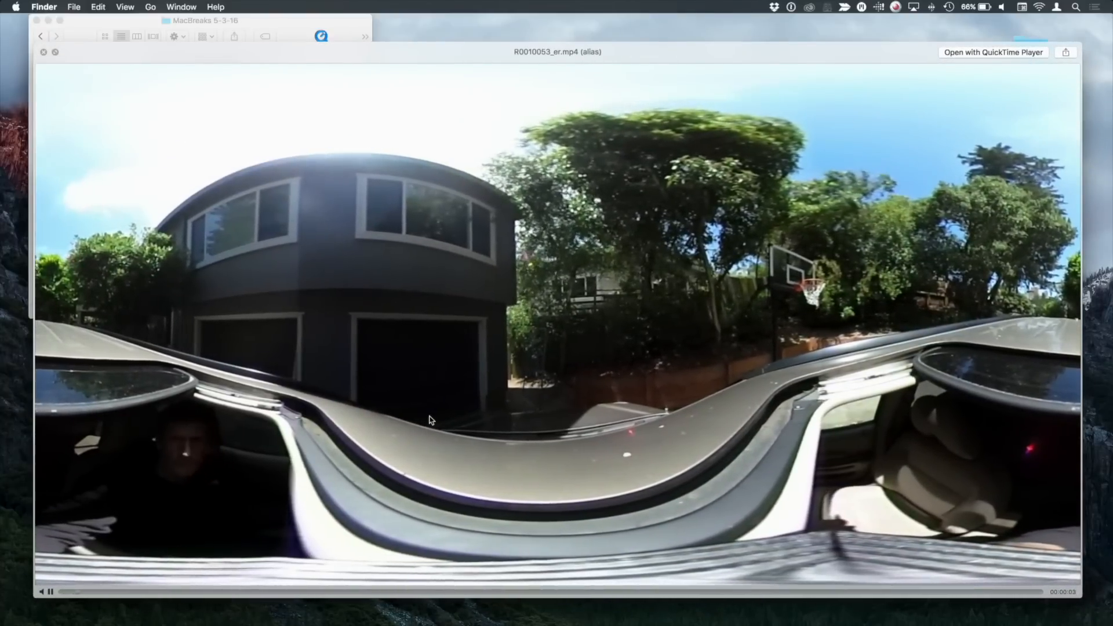
click(319, 592)
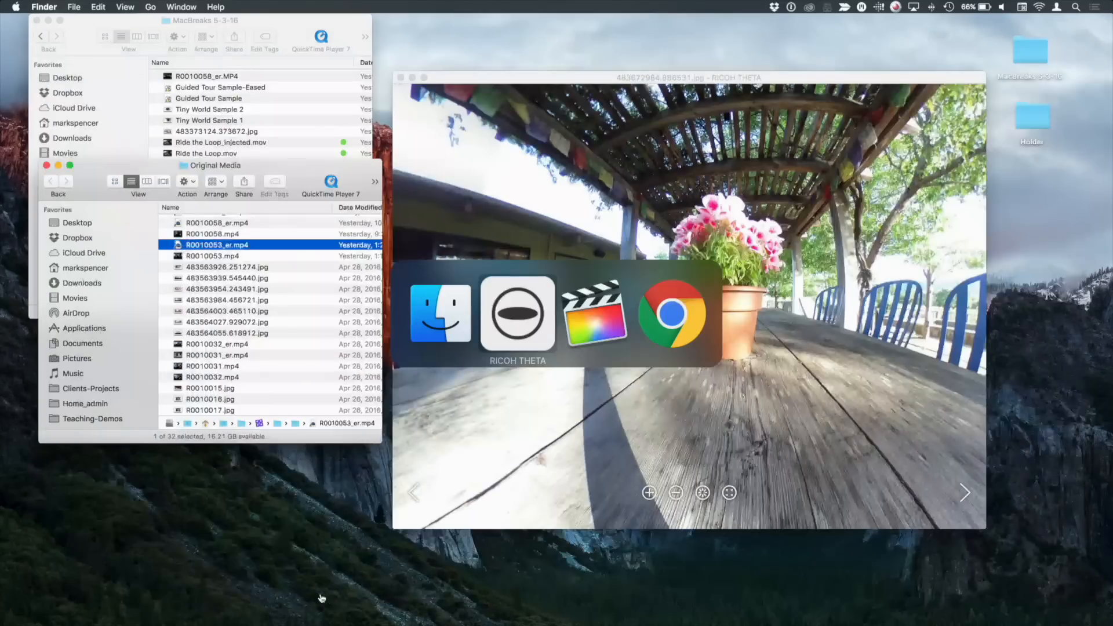
Back in Final Cut Pro, scrub through the stitched R0010053_er car-drive clip
click(595, 314)
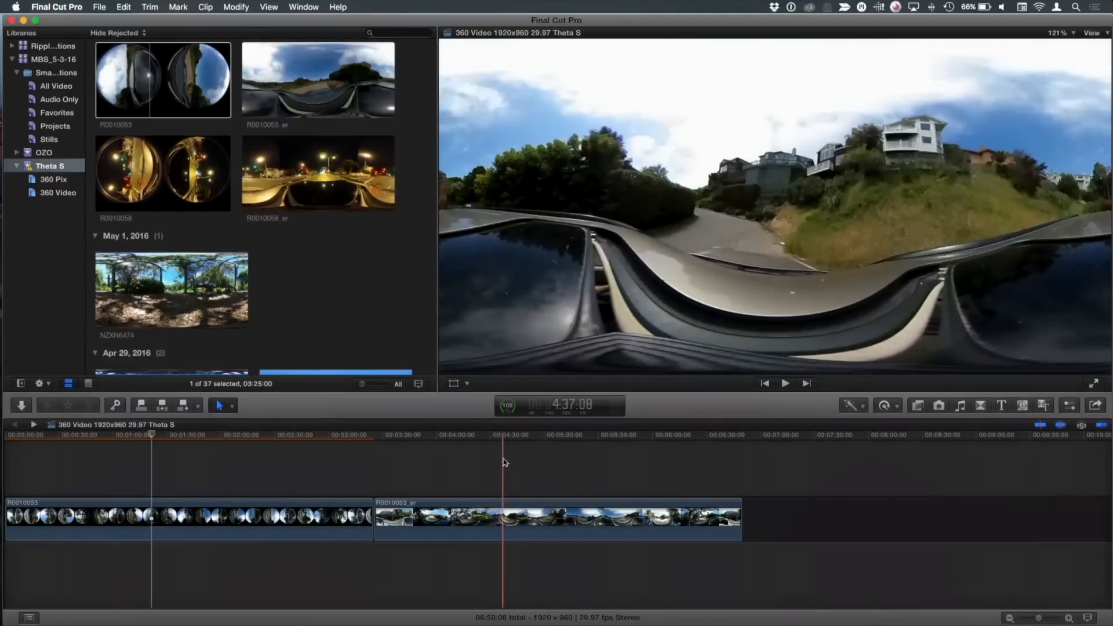
click(562, 435)
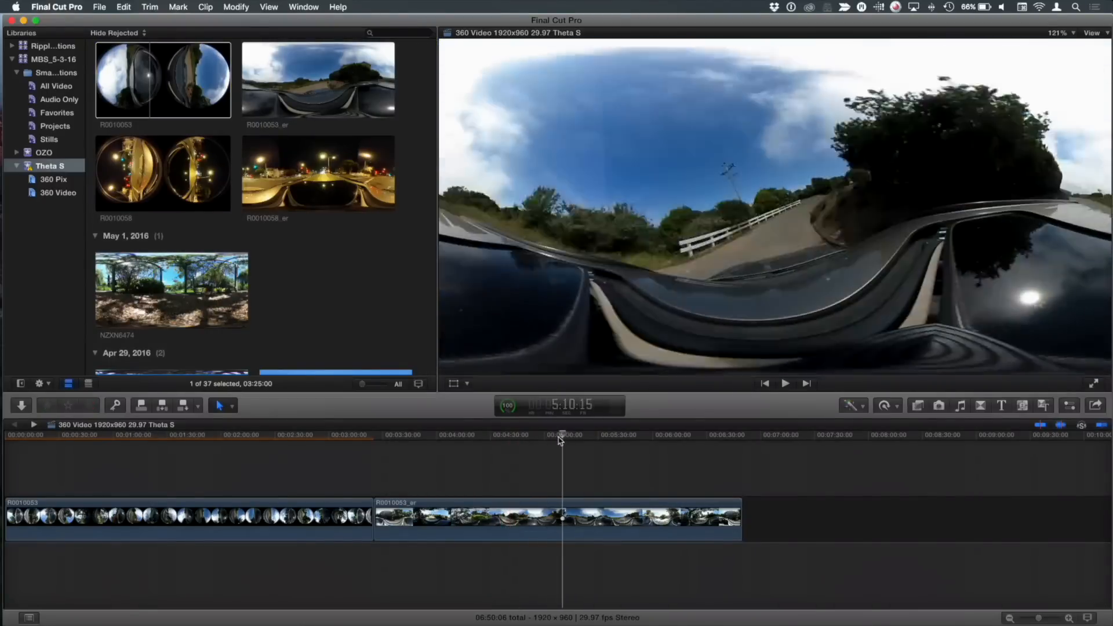
click(785, 383)
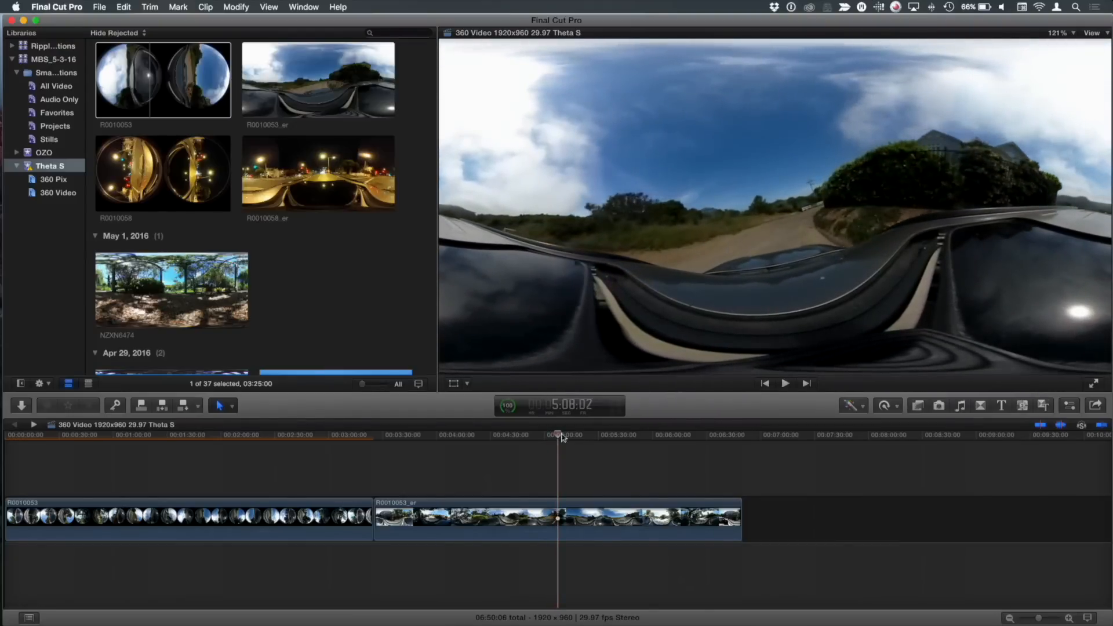
click(638, 434)
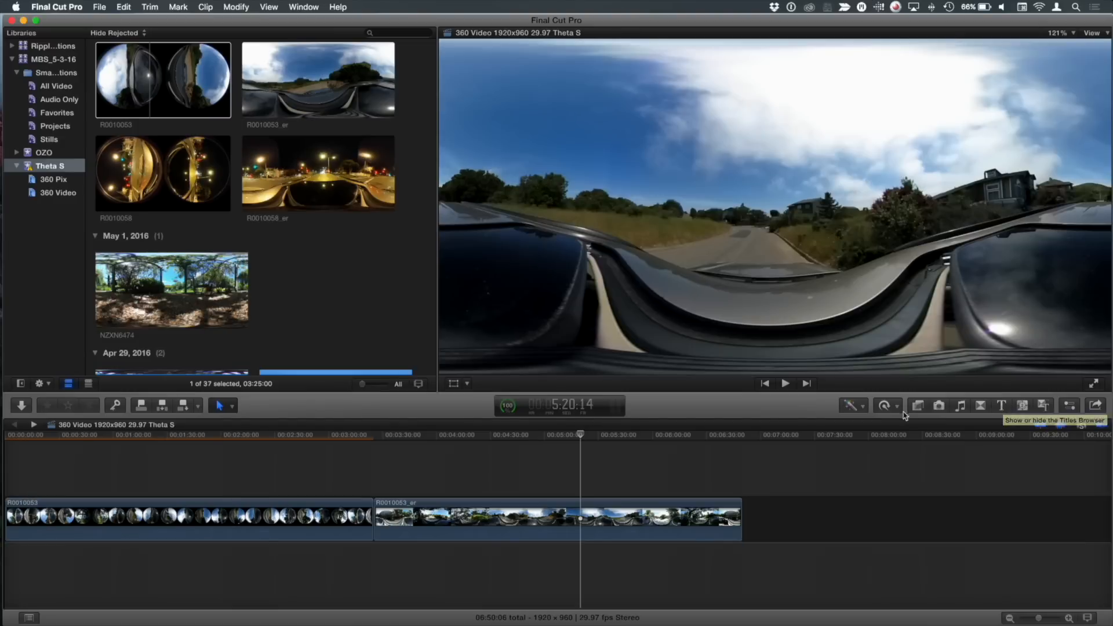
Open the Effects browser to the Dashwood 360VR Express effects
click(917, 405)
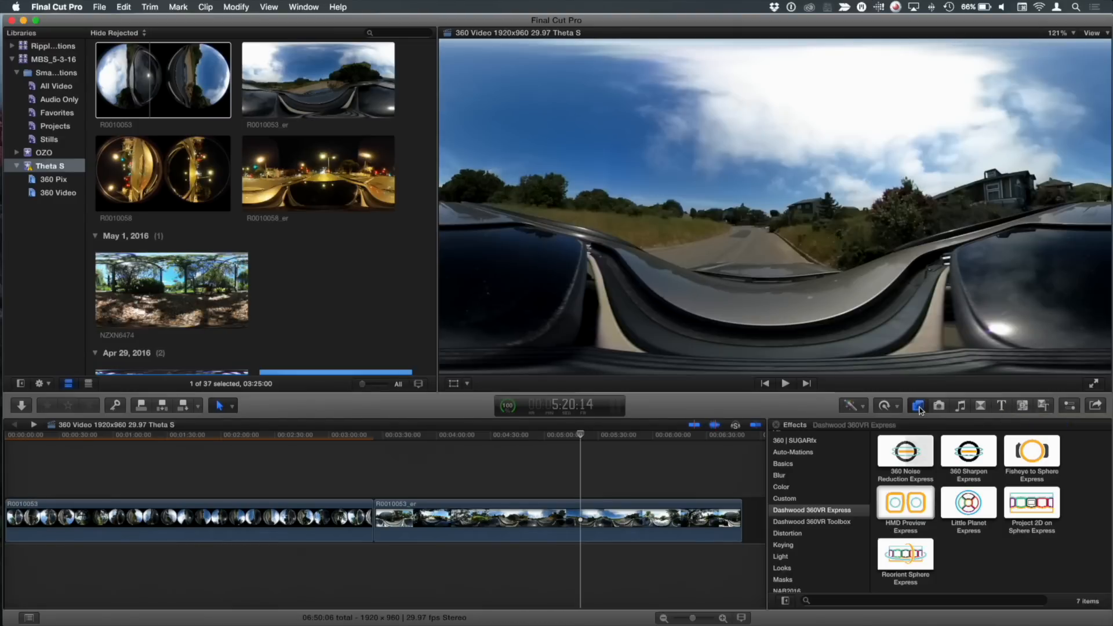
mouse_move(827, 525)
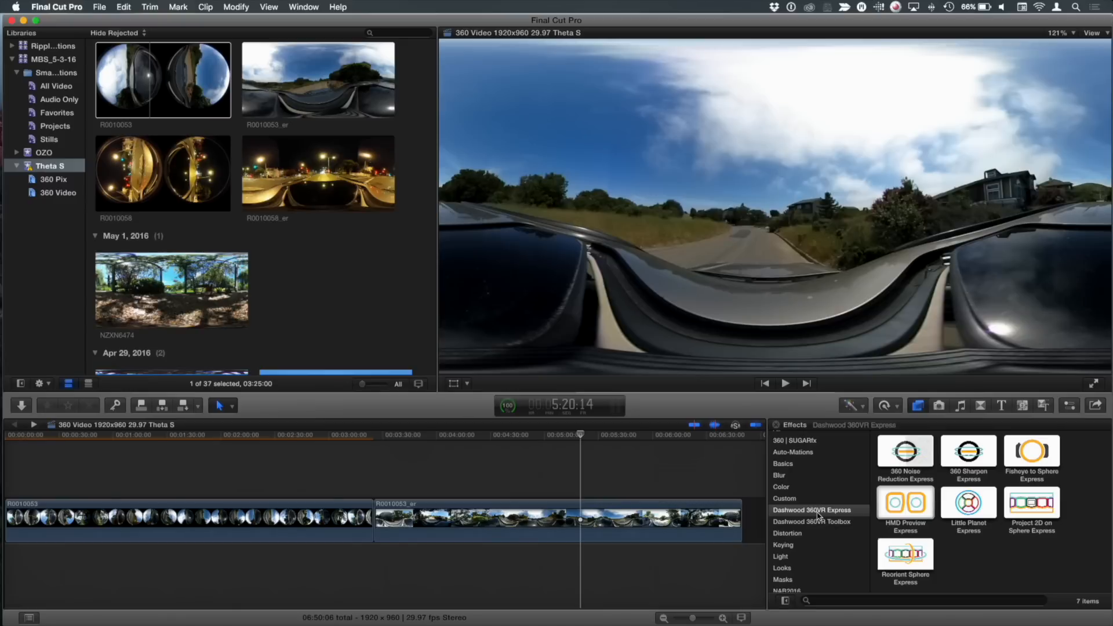
mouse_move(835, 528)
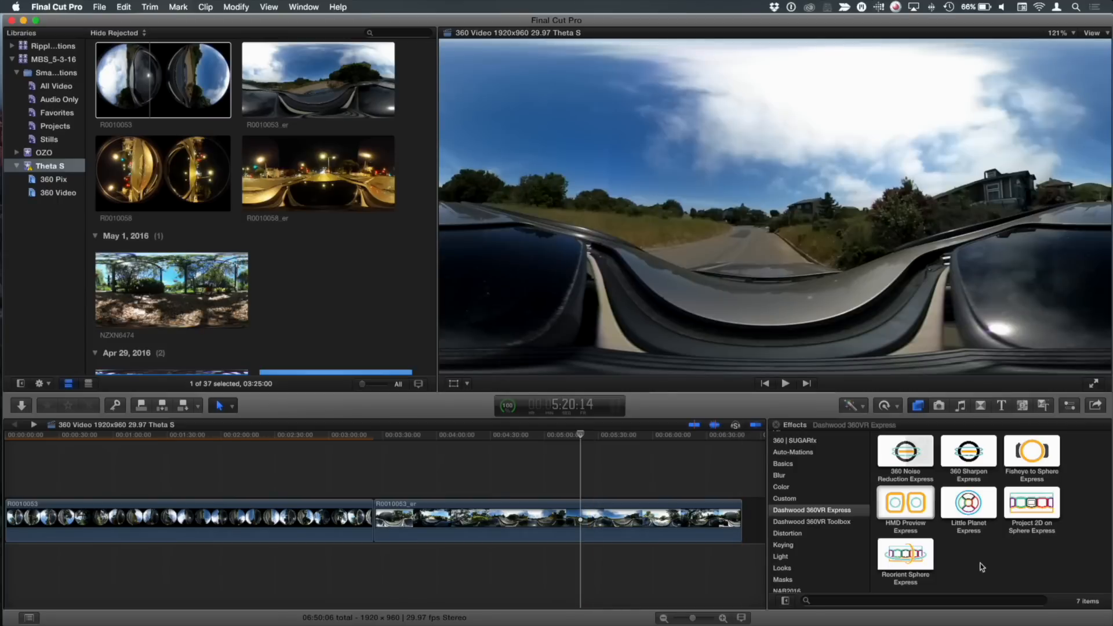
mouse_move(991, 547)
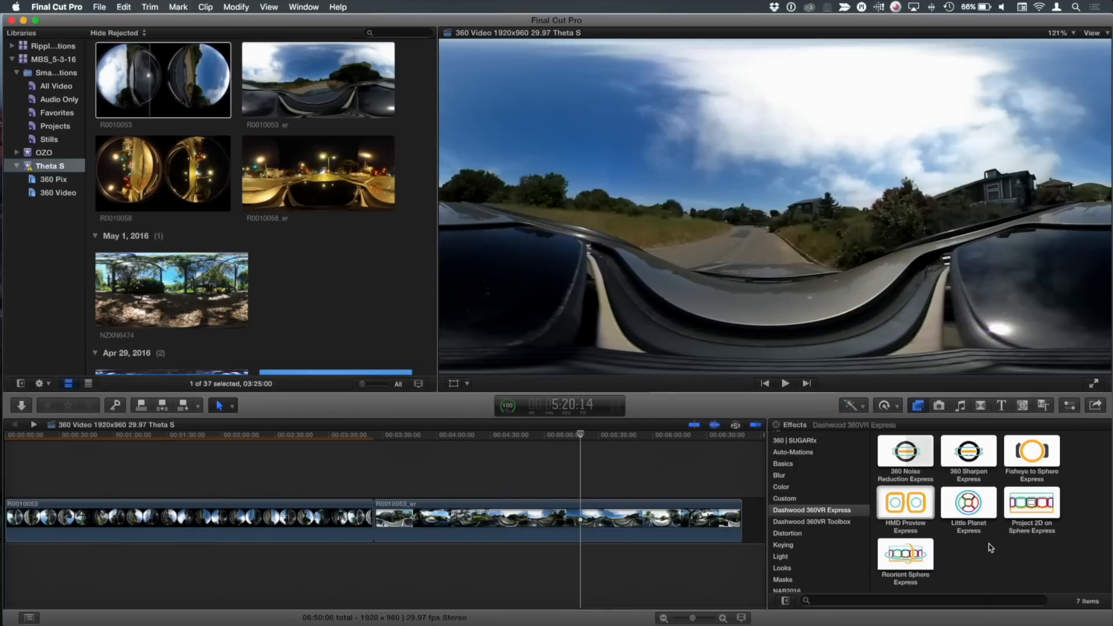
mouse_move(917, 505)
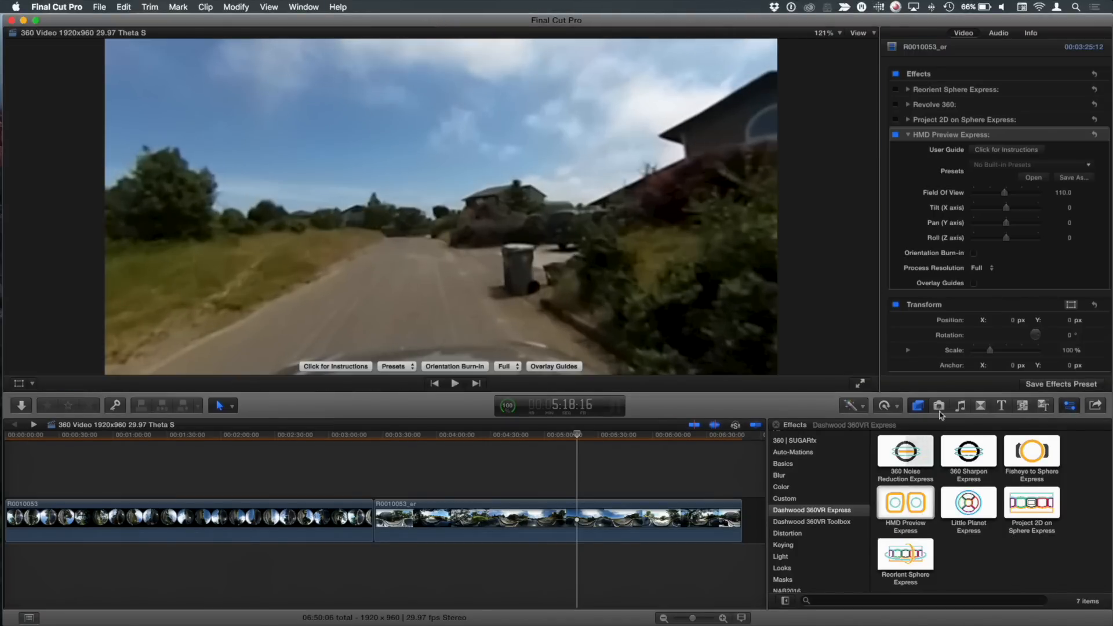
Jump to the UPS truck moment and swing the preview Pan toward it and back
click(565, 434)
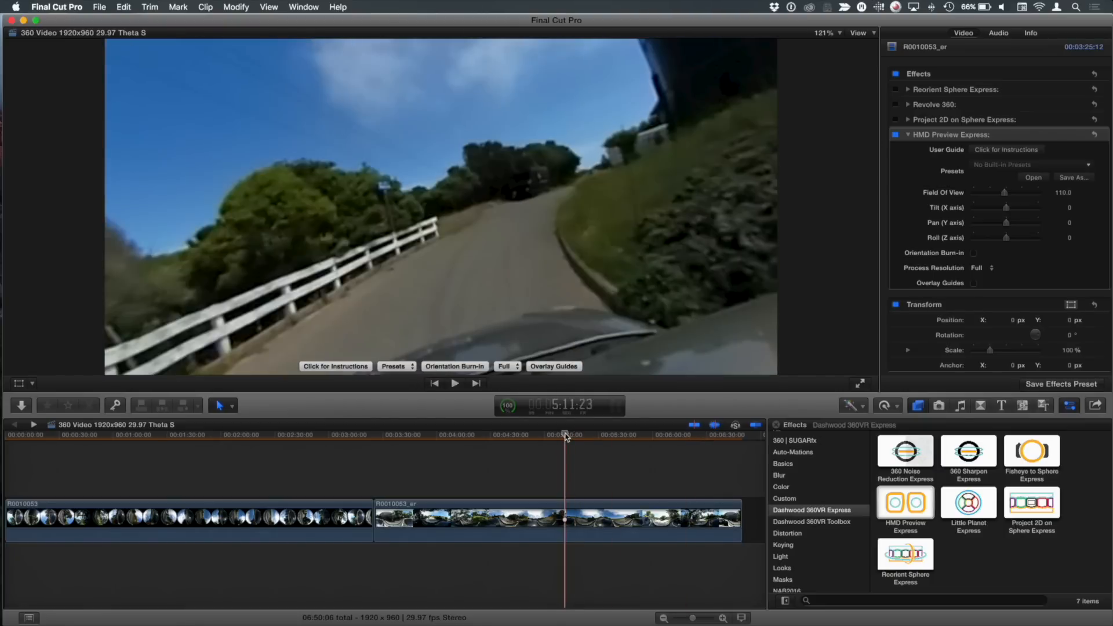
click(455, 383)
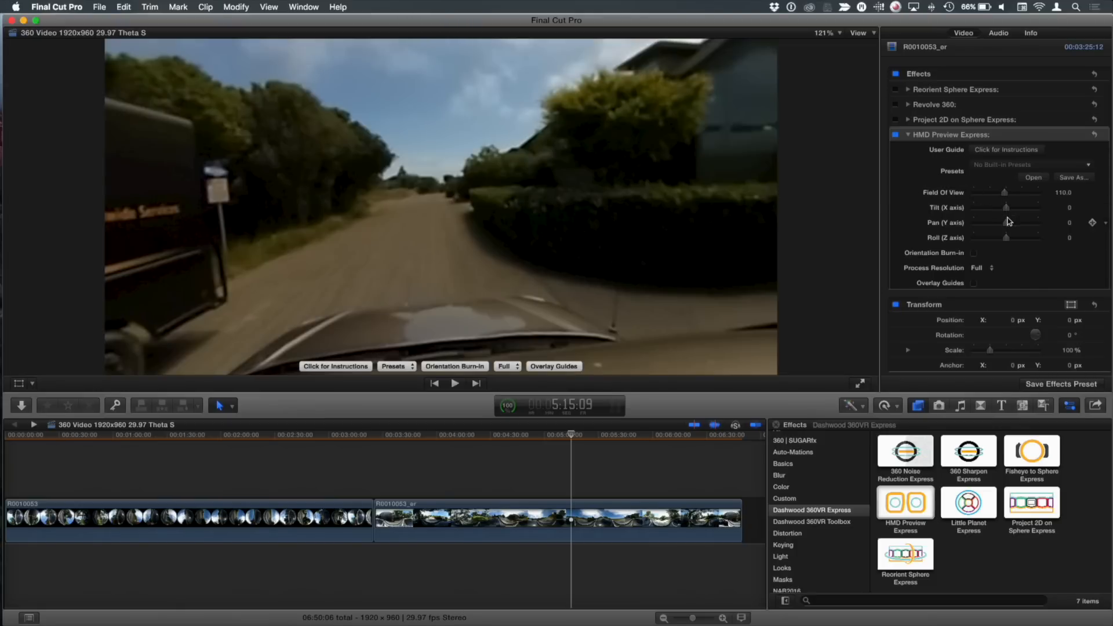
drag(1006, 222, 999, 222)
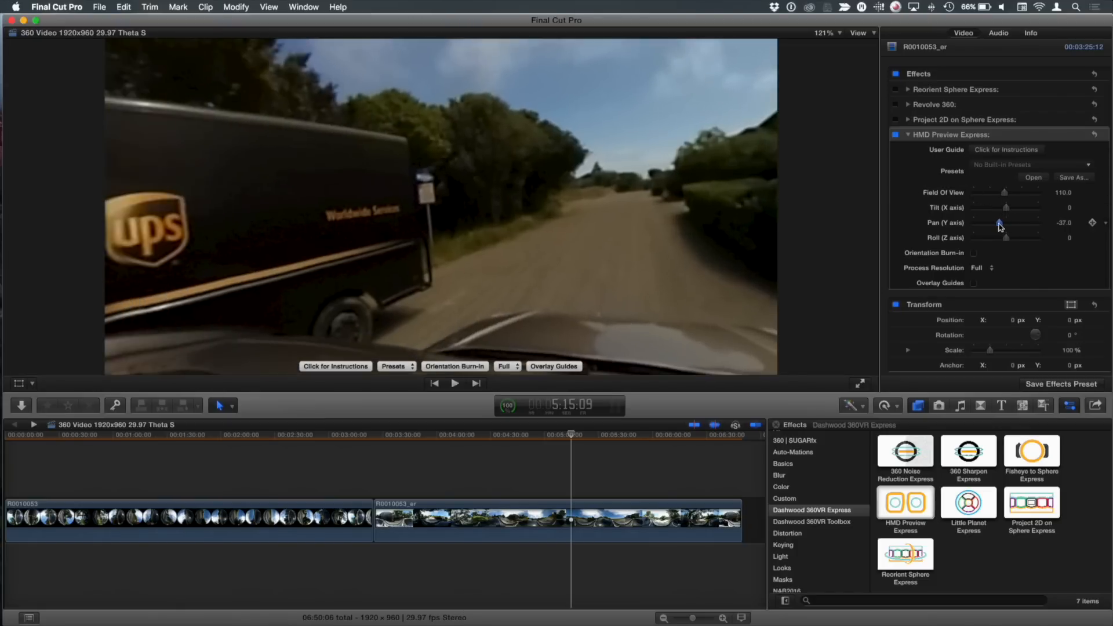
drag(997, 222, 1026, 222)
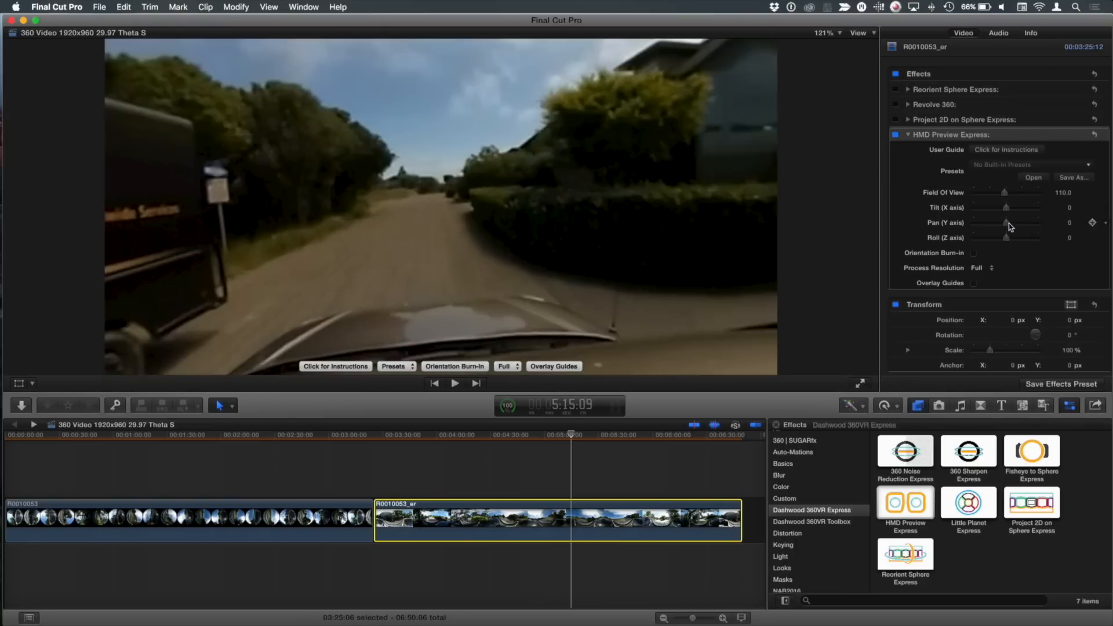
Adjust the HMD Preview Express Tilt to a small angle of 5
drag(1014, 222, 1005, 207)
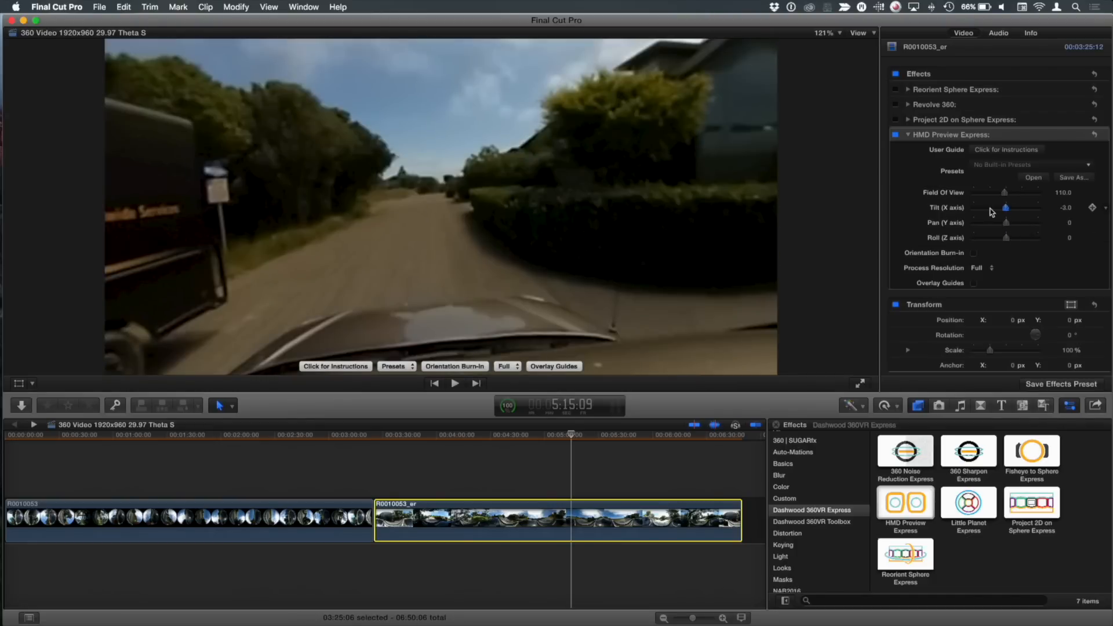
drag(1008, 208, 1005, 209)
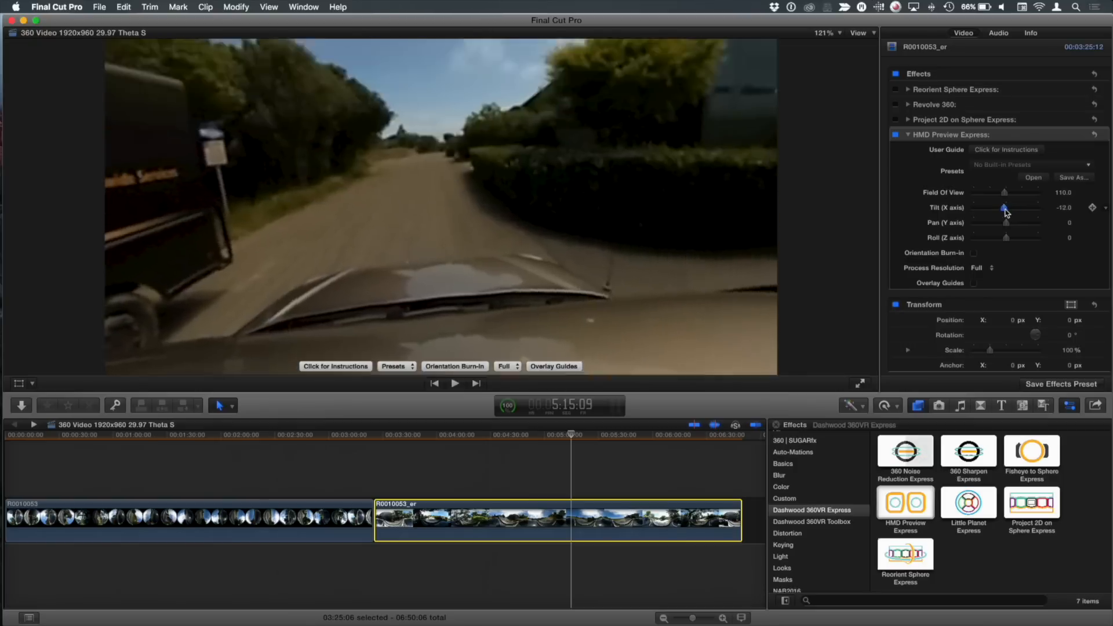
drag(1004, 208, 1008, 208)
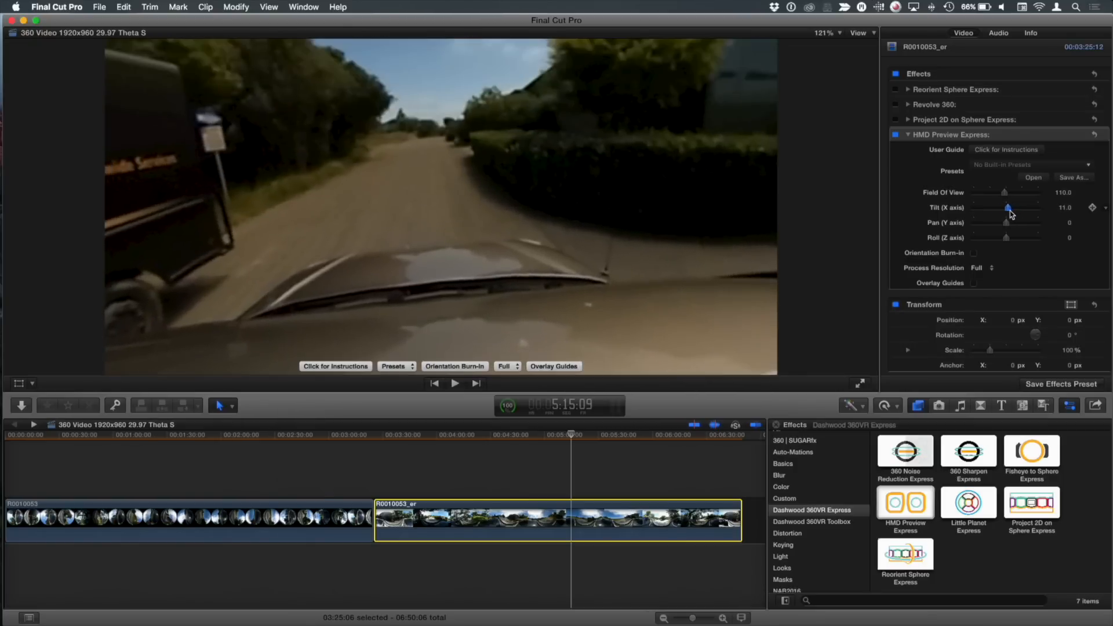
drag(1009, 208, 1007, 208)
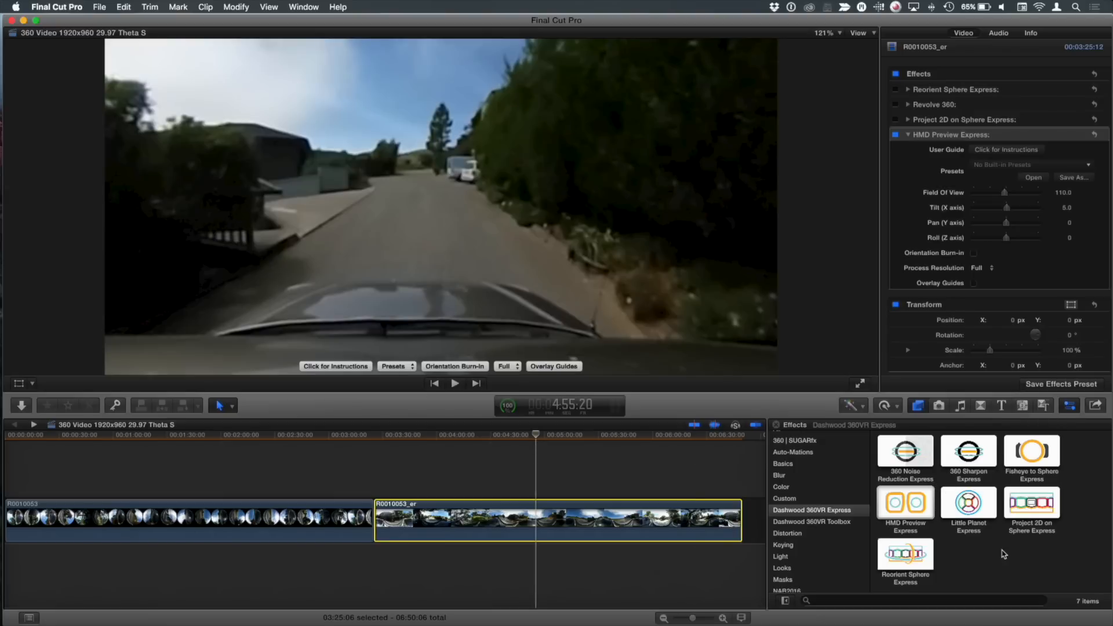
mouse_move(918, 561)
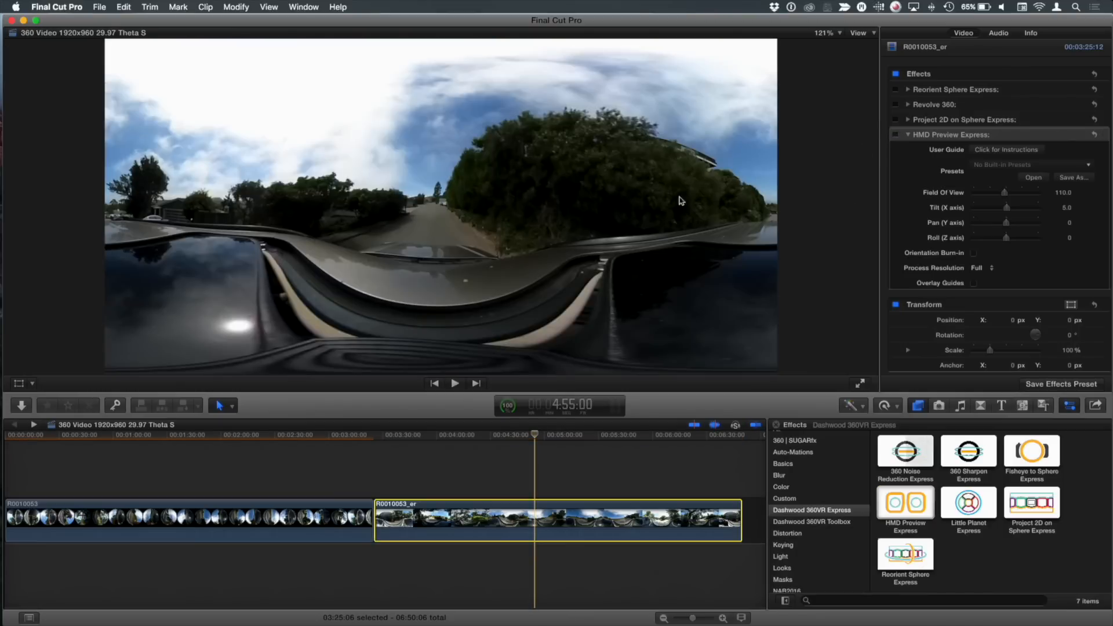
Bring Finder forward, reposition the 360VR Viewer desktop icon, and launch it
click(537, 434)
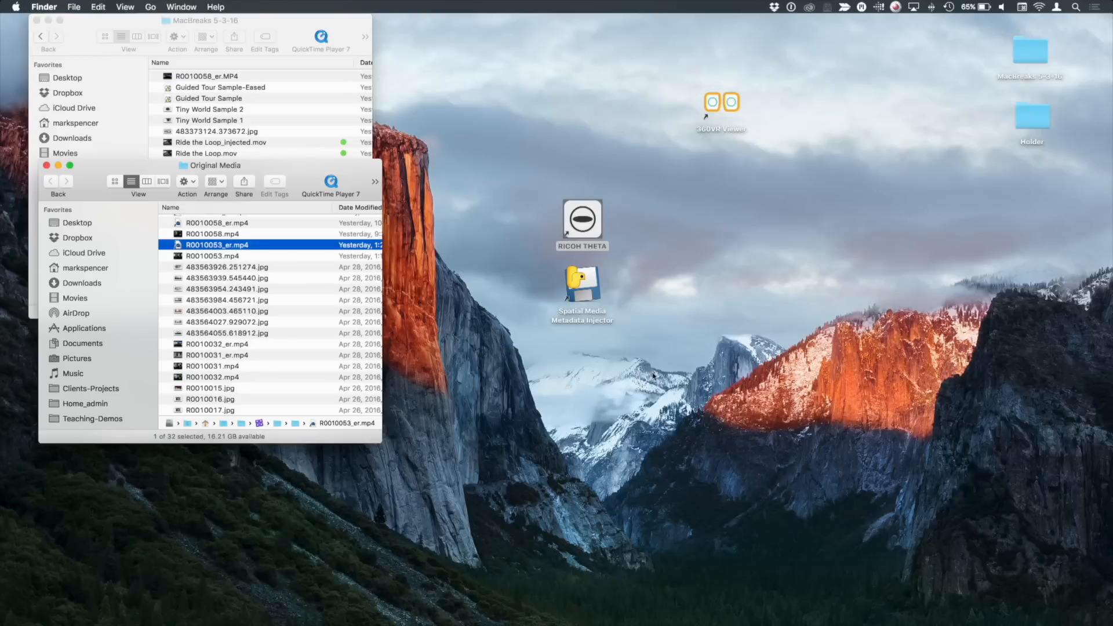
drag(720, 102, 591, 118)
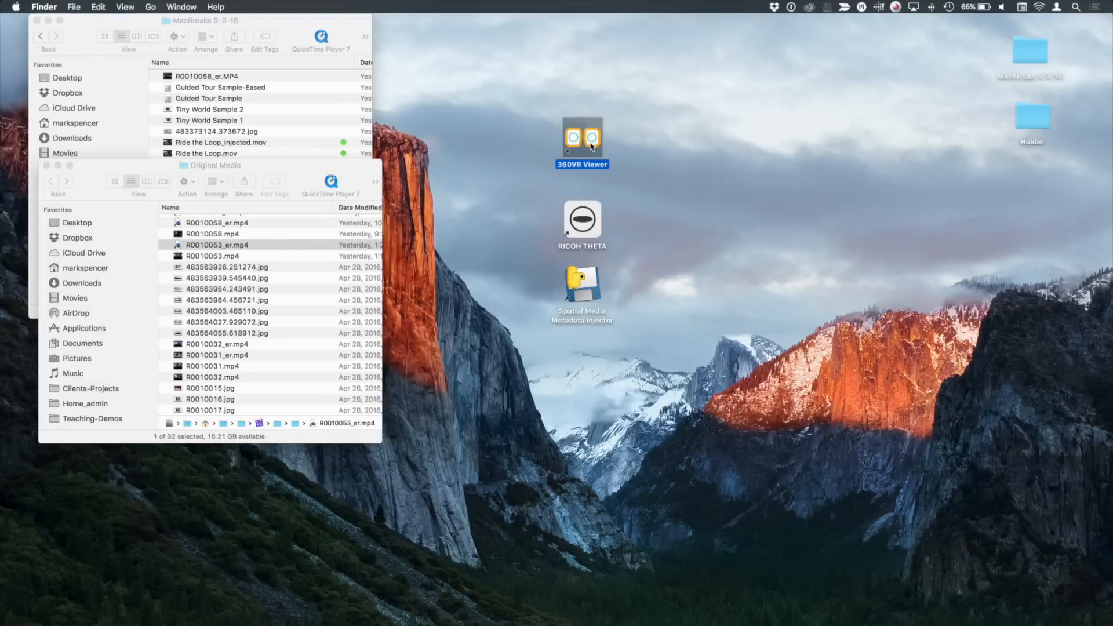
double_click(581, 136)
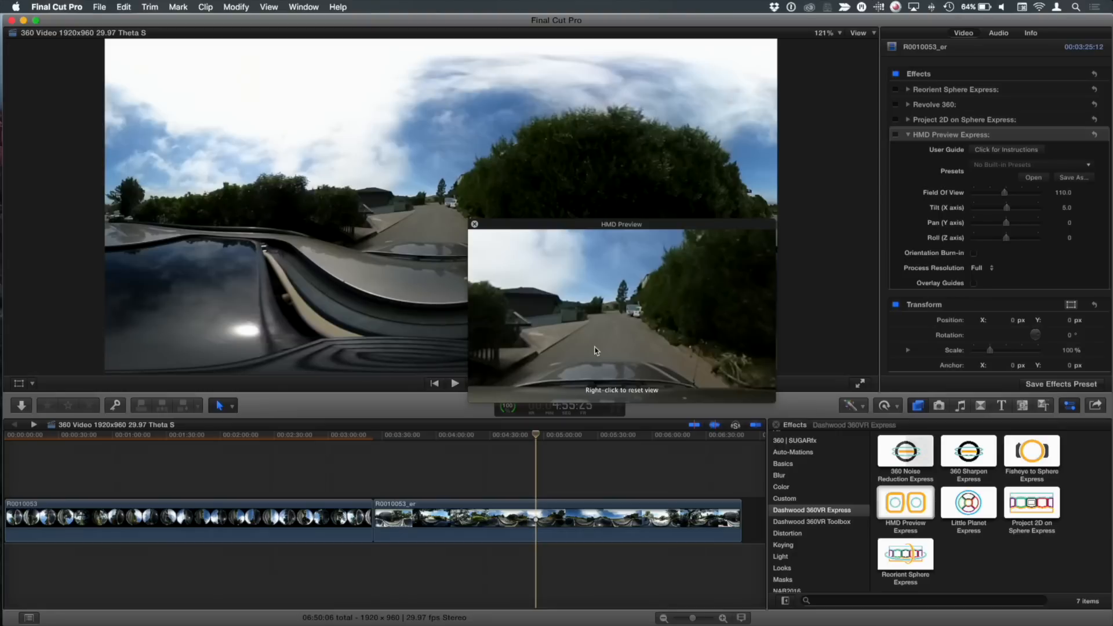
mouse_move(773, 401)
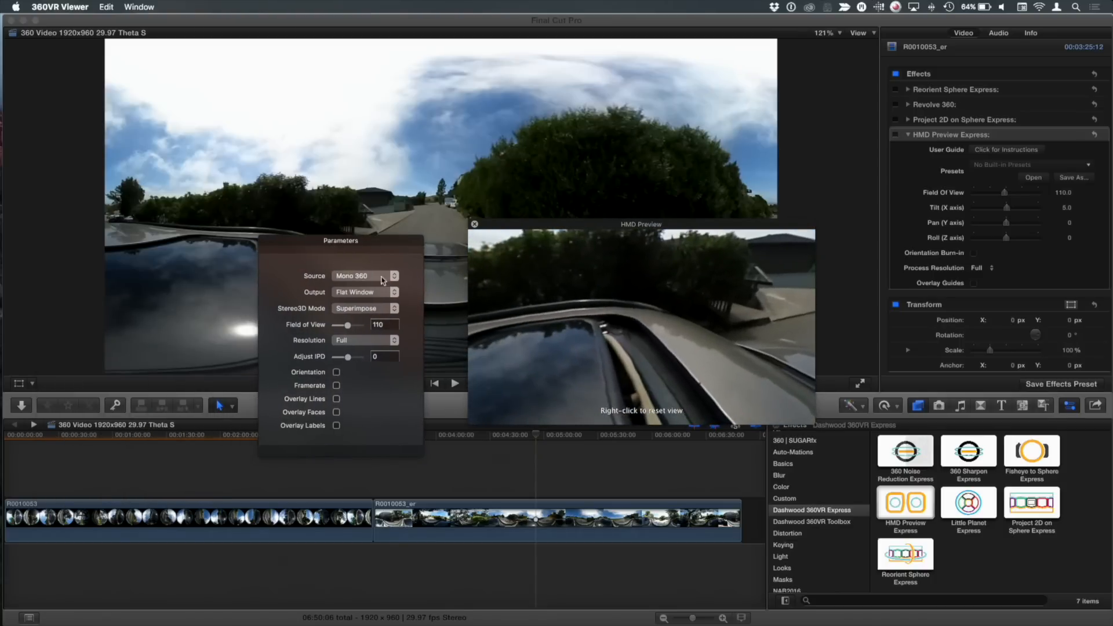
Keep the 360VR Viewer source set to Mono 360 and review the output mode options
click(364, 275)
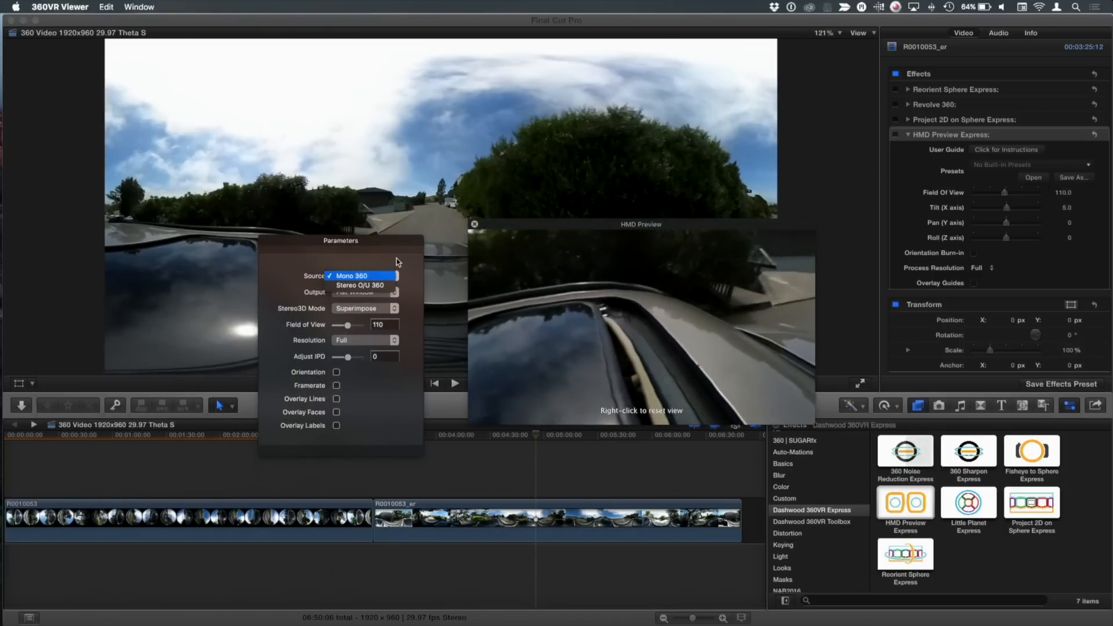
click(360, 275)
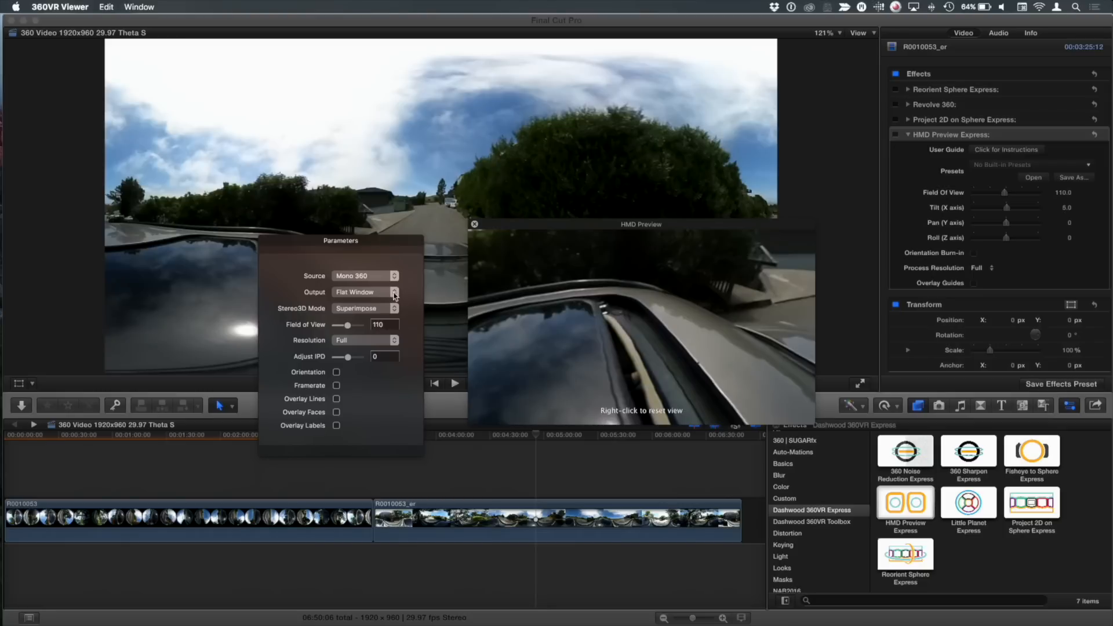
click(364, 291)
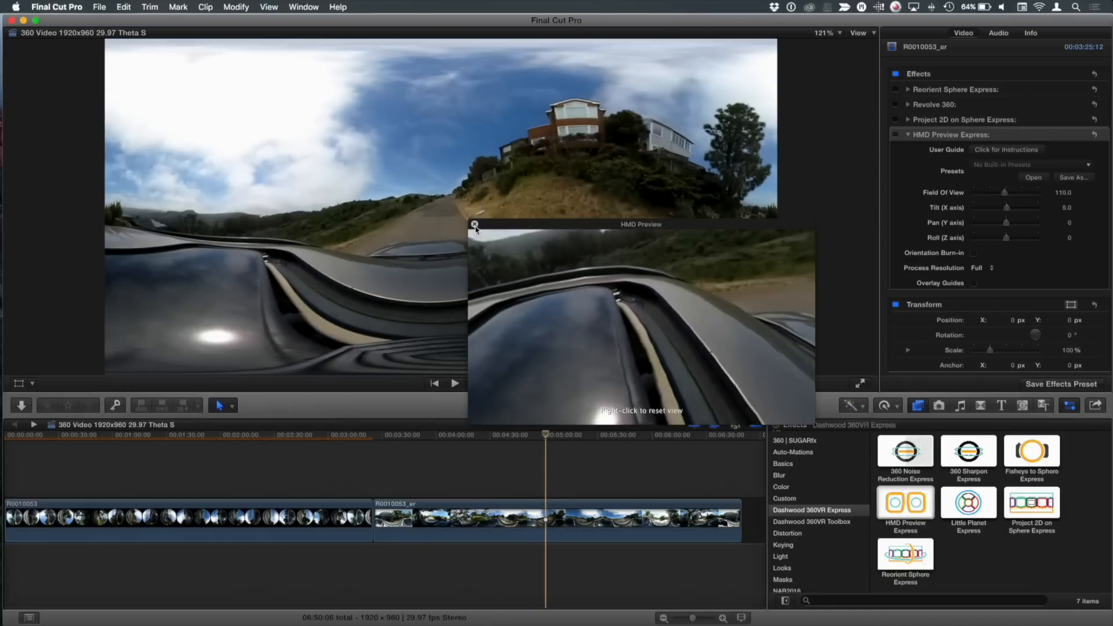
Close HMD Preview and view R0010053_er as a Revolve 360 tiny planet at several drive moments
click(474, 225)
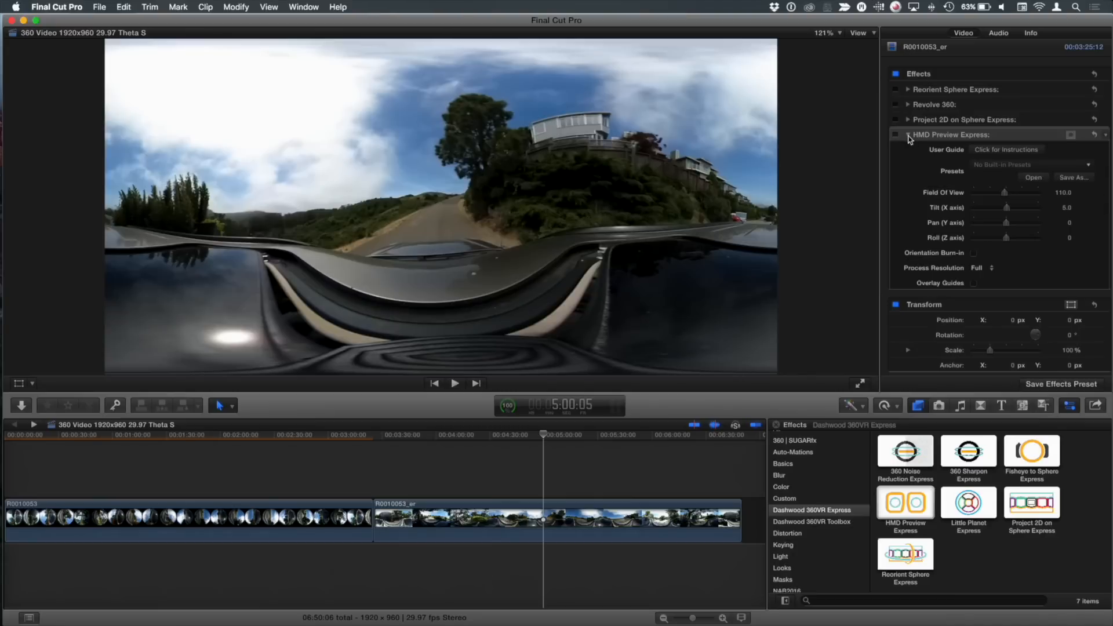
click(908, 135)
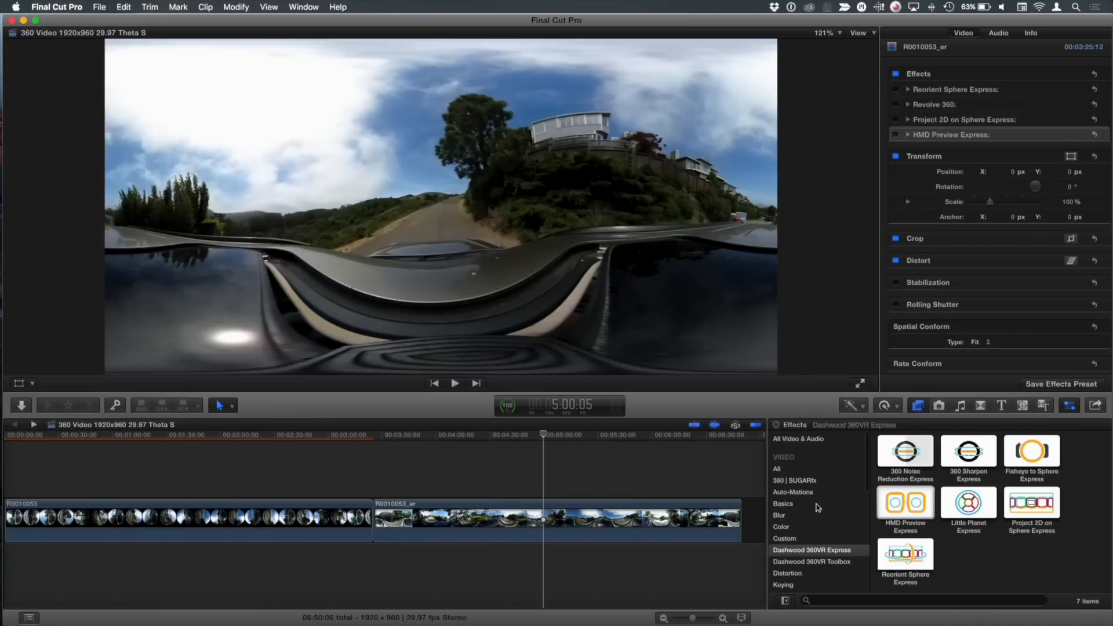
click(795, 477)
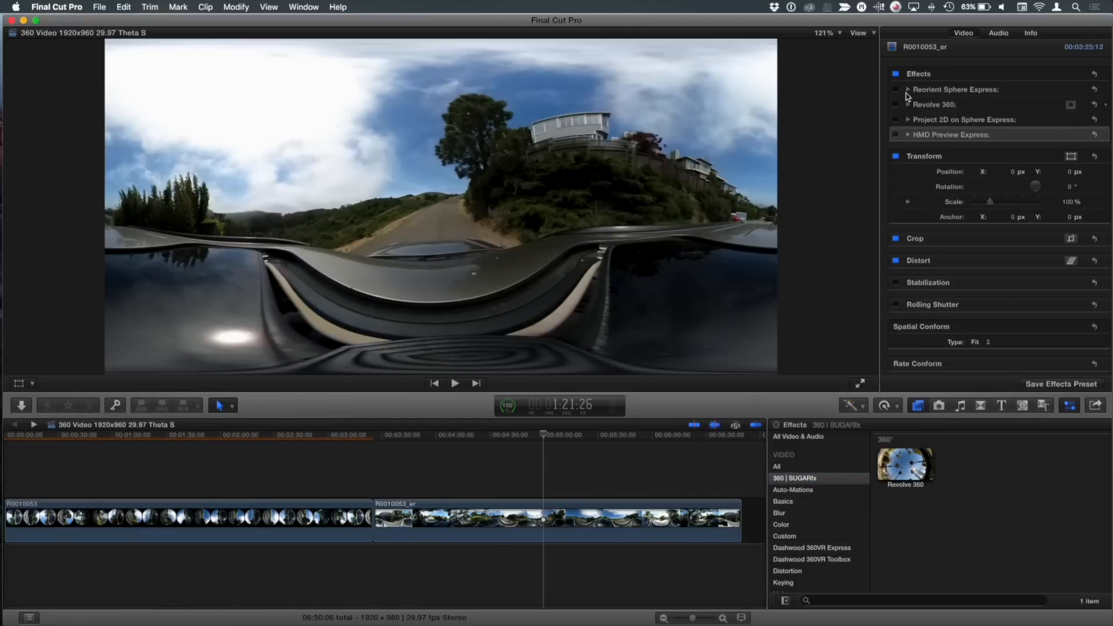
mouse_move(897, 107)
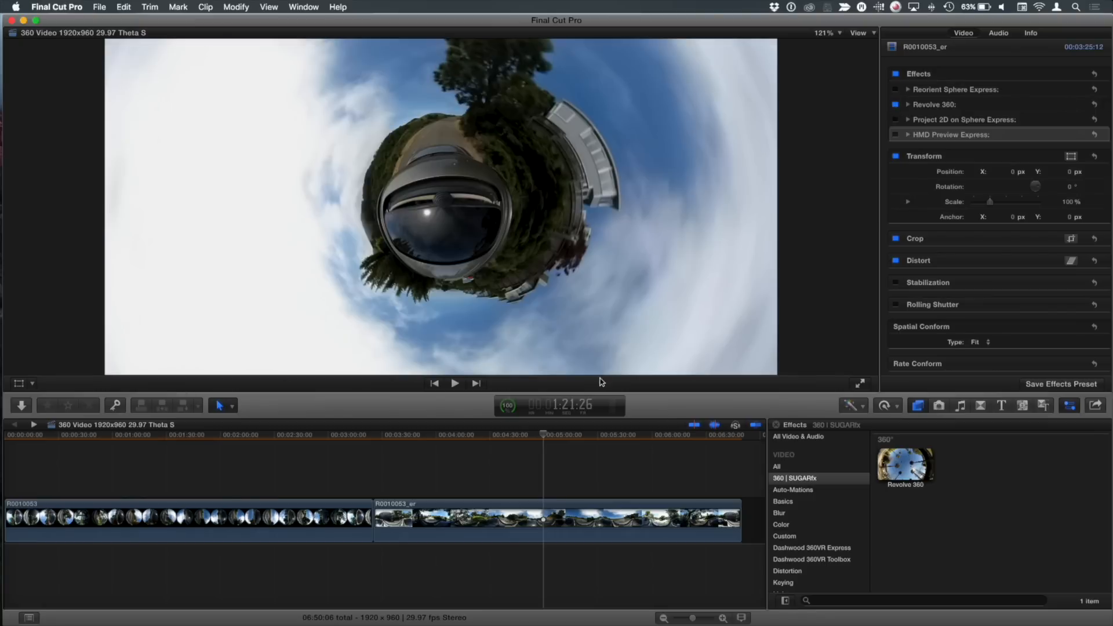
click(540, 434)
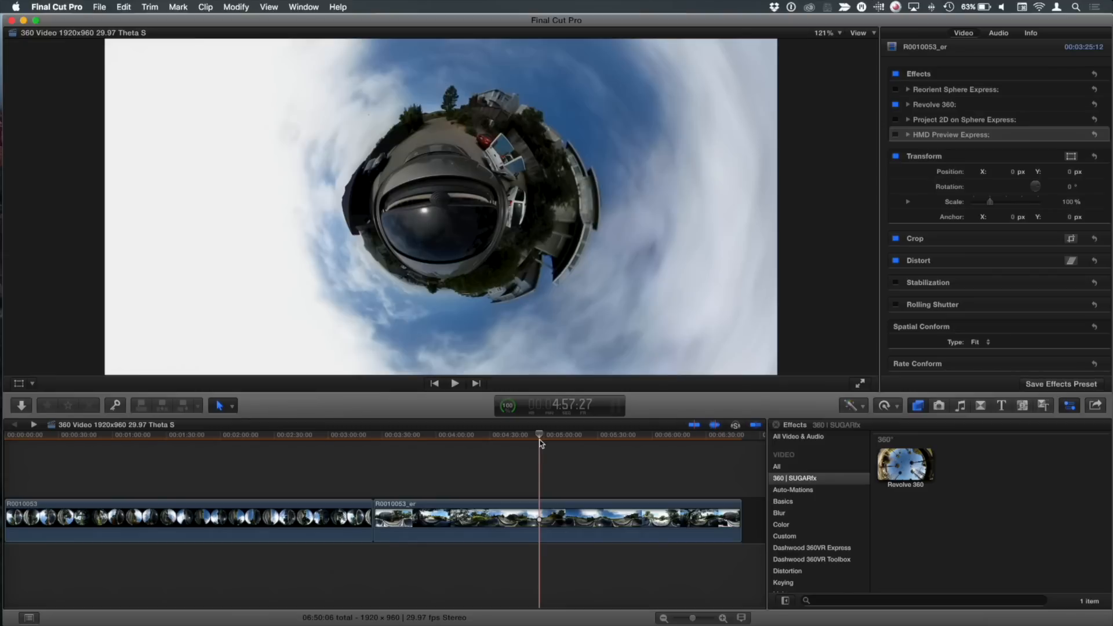
click(455, 383)
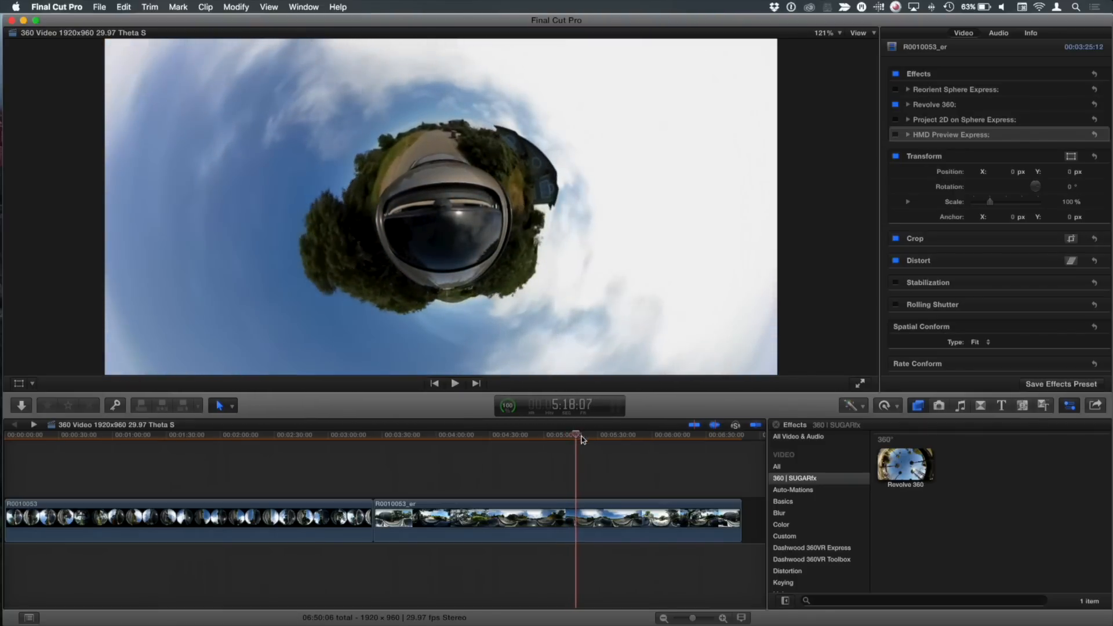
click(454, 383)
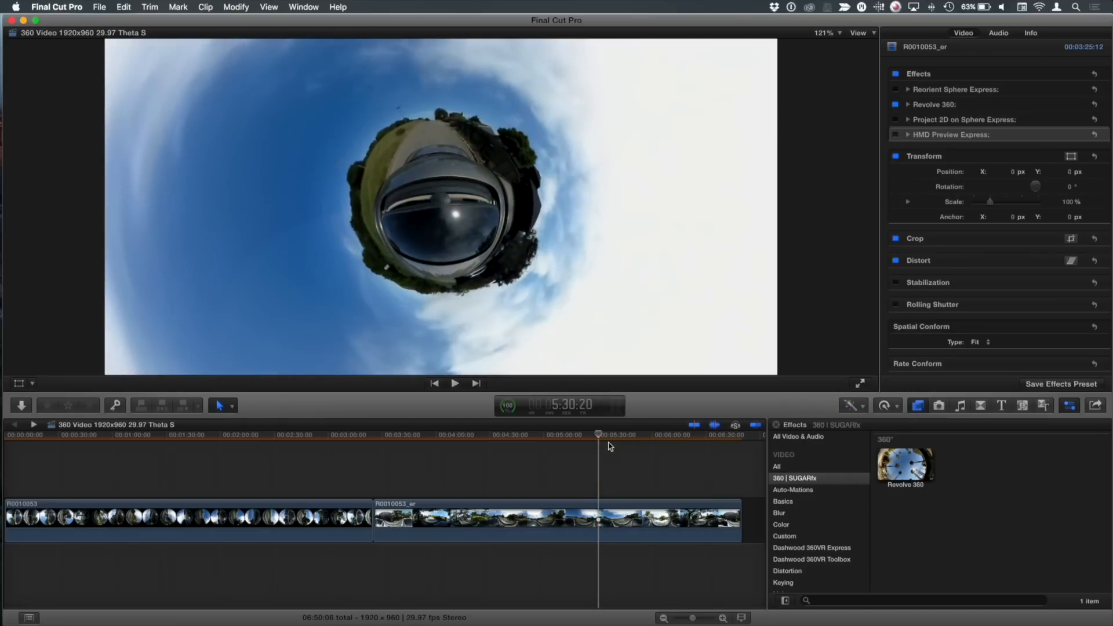
mouse_move(934, 23)
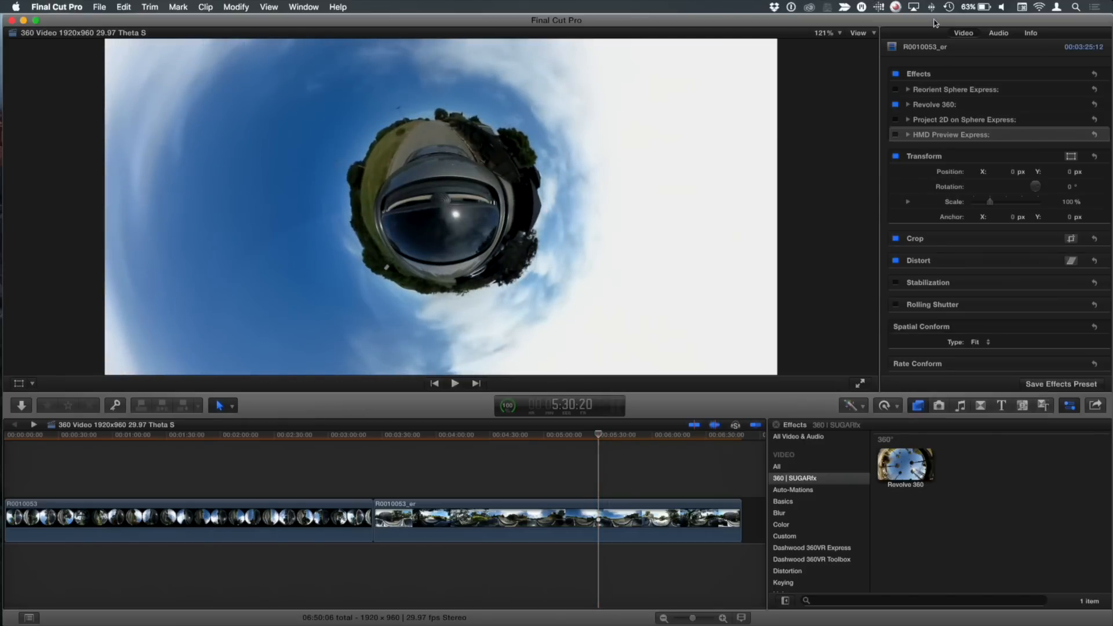
Switch off Revolve 360 and select the R0010053_er clip in the timeline
click(895, 104)
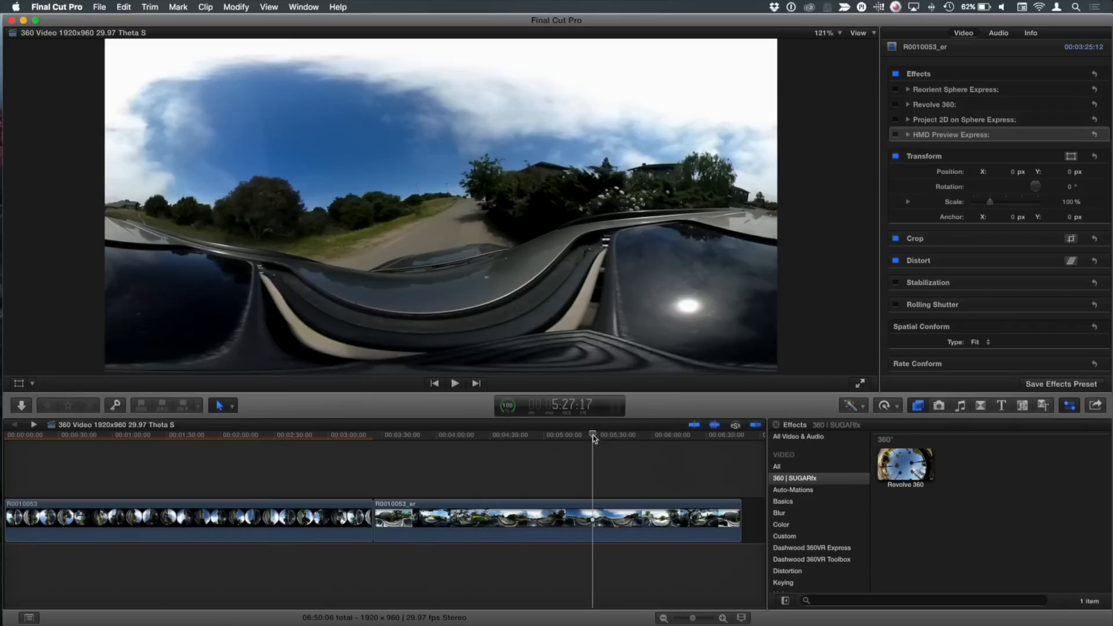
click(557, 518)
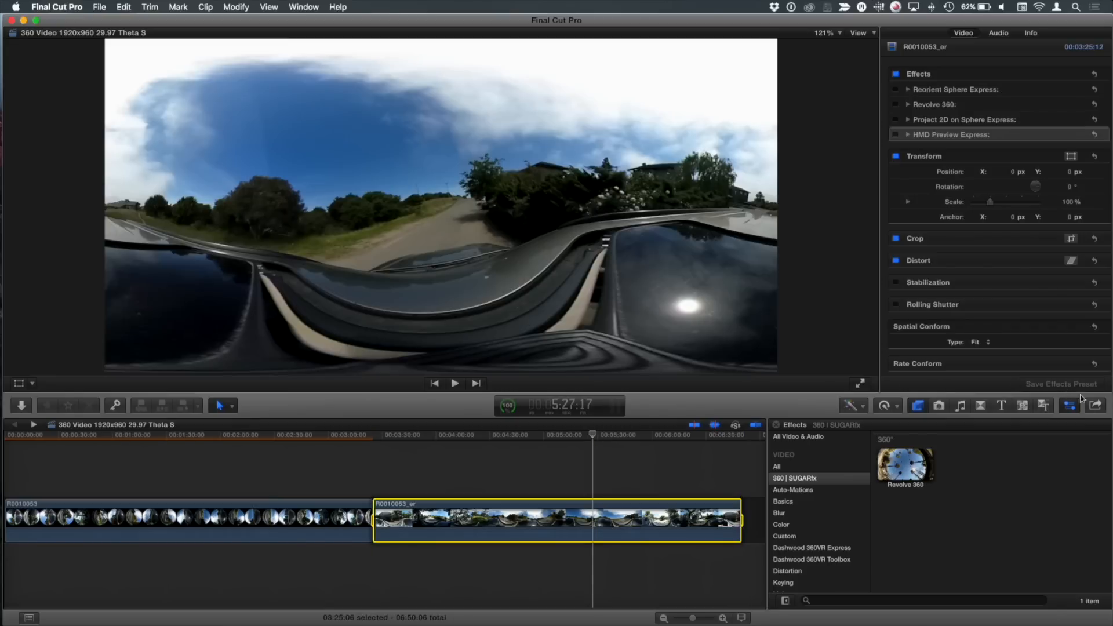
click(1095, 406)
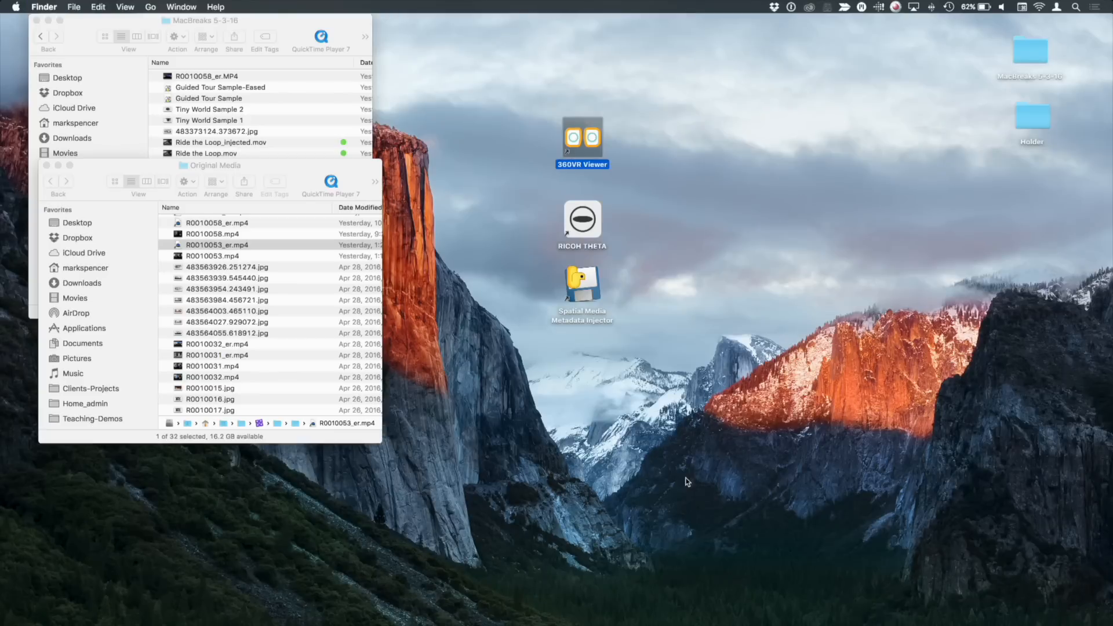
mouse_move(323, 133)
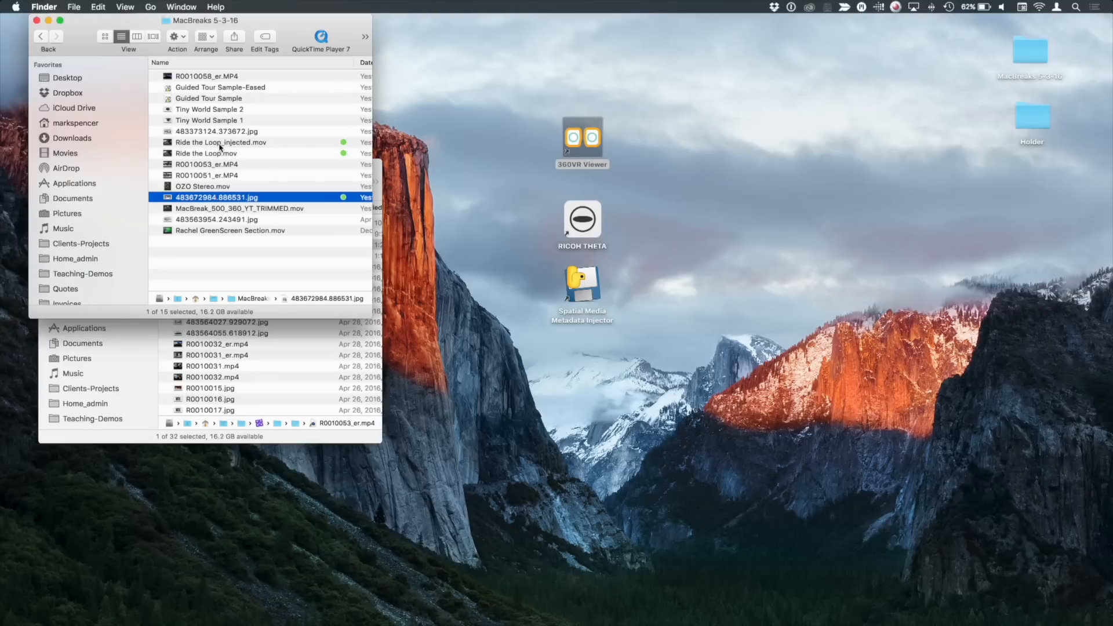
Select Ride the Loop.mov in the MacBreaks 5-3-16 folder, then return to Final Cut Pro
click(206, 152)
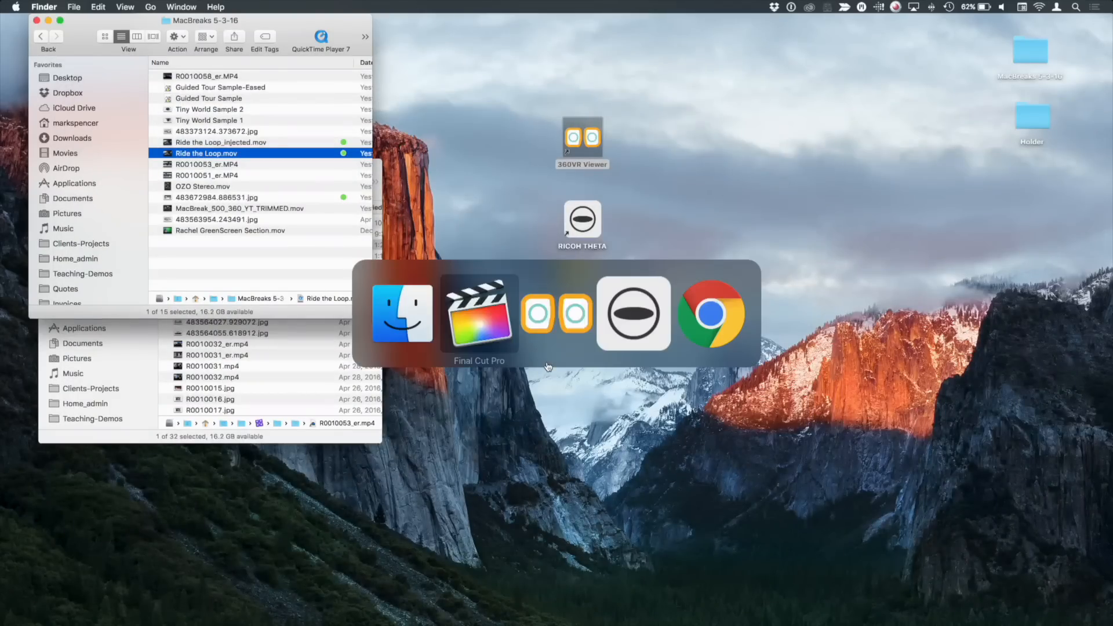
click(478, 313)
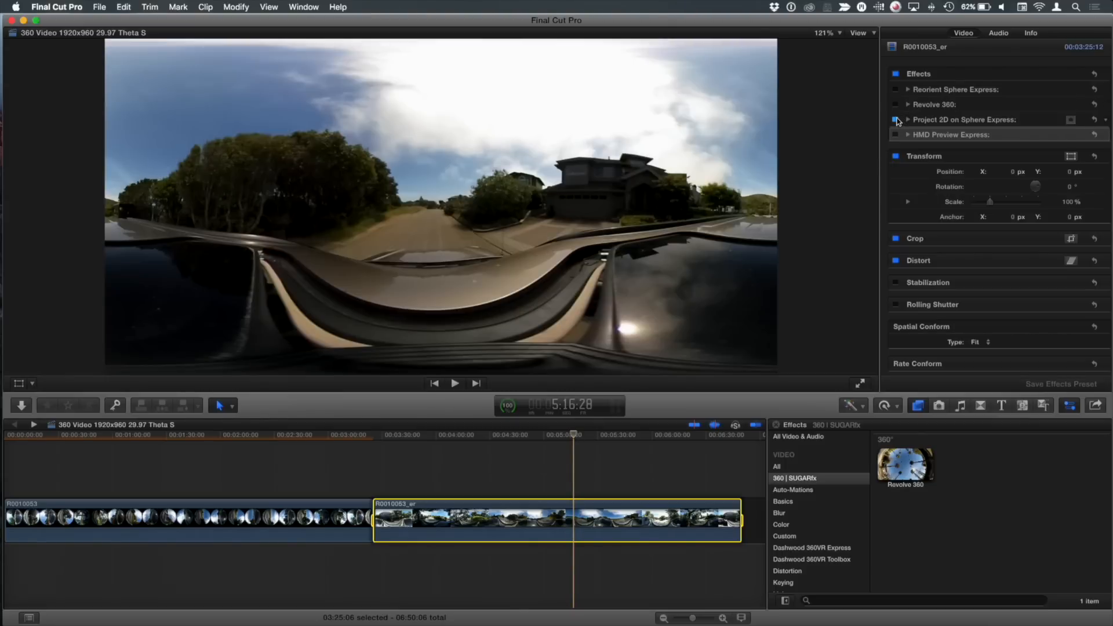
Enable Project 2D on Sphere Express to show the Rotating Ripple Logo on the drive clip
click(908, 119)
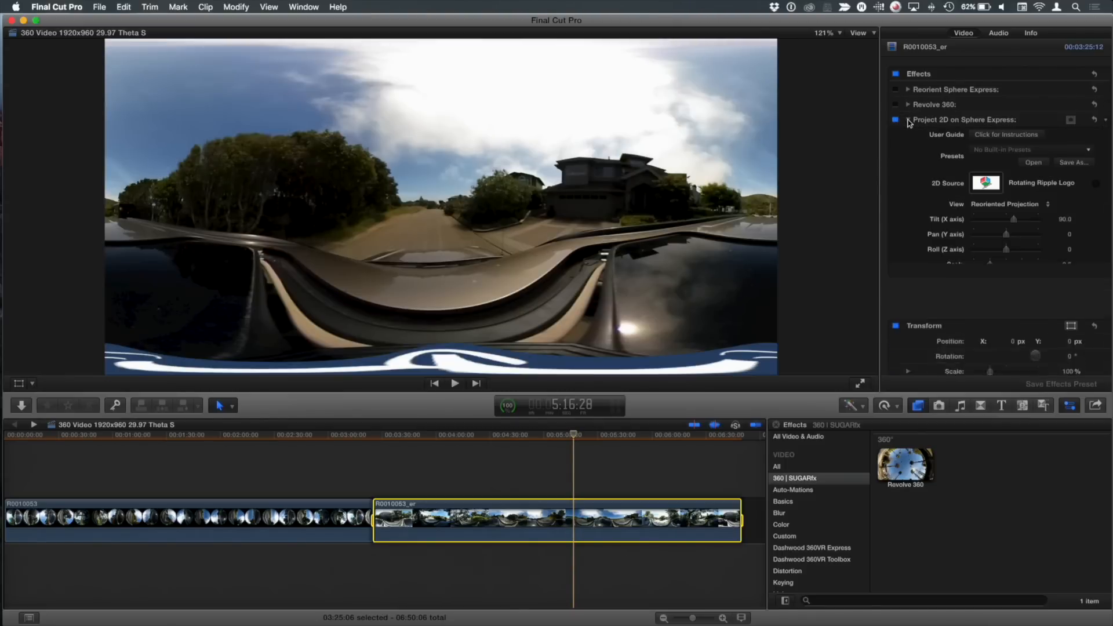
click(908, 119)
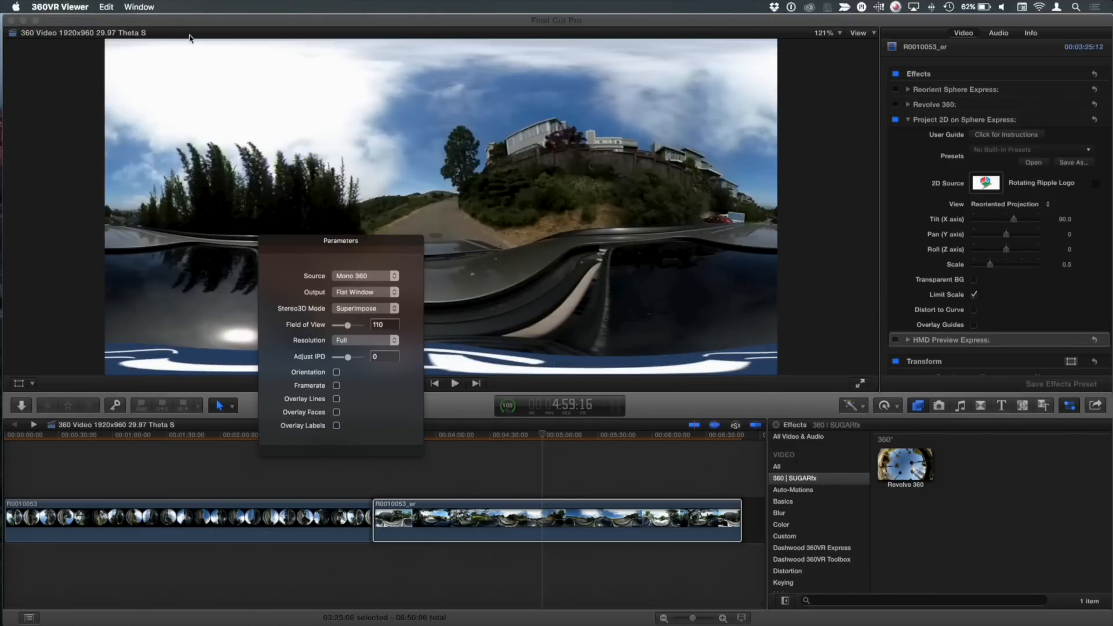
Open the HMD Preview Window from 360VR Viewer's Window menu
click(139, 6)
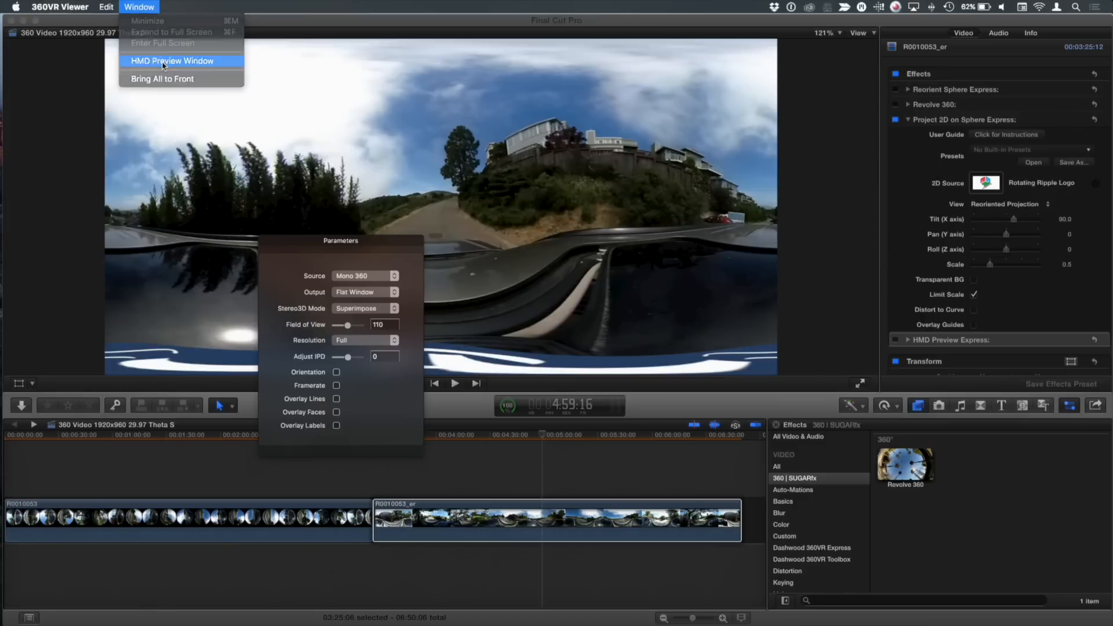
click(171, 60)
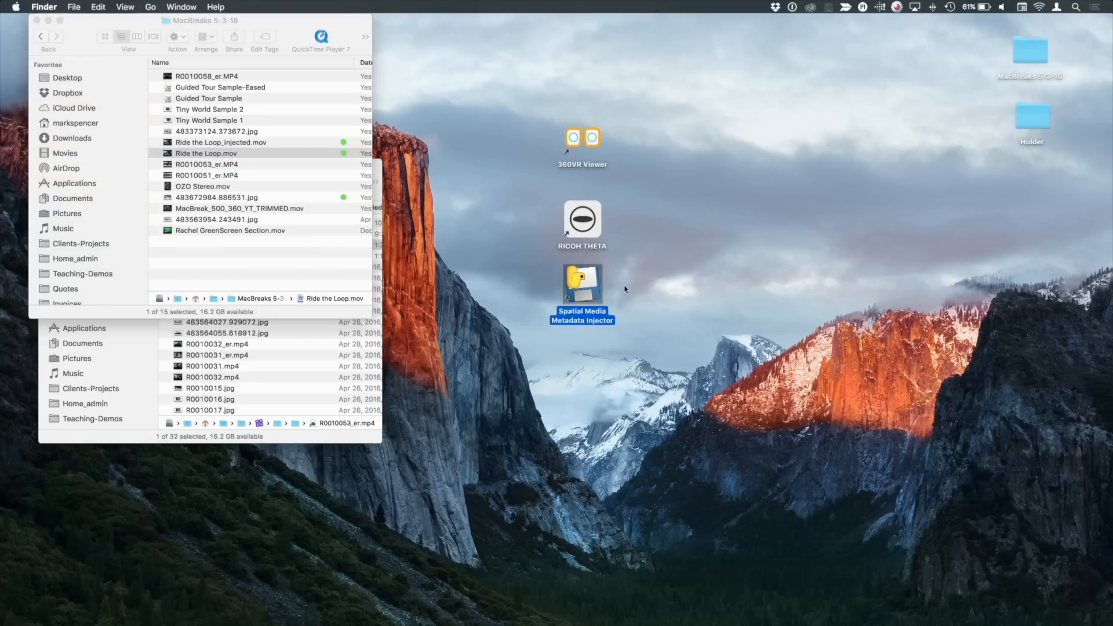
mouse_move(634, 288)
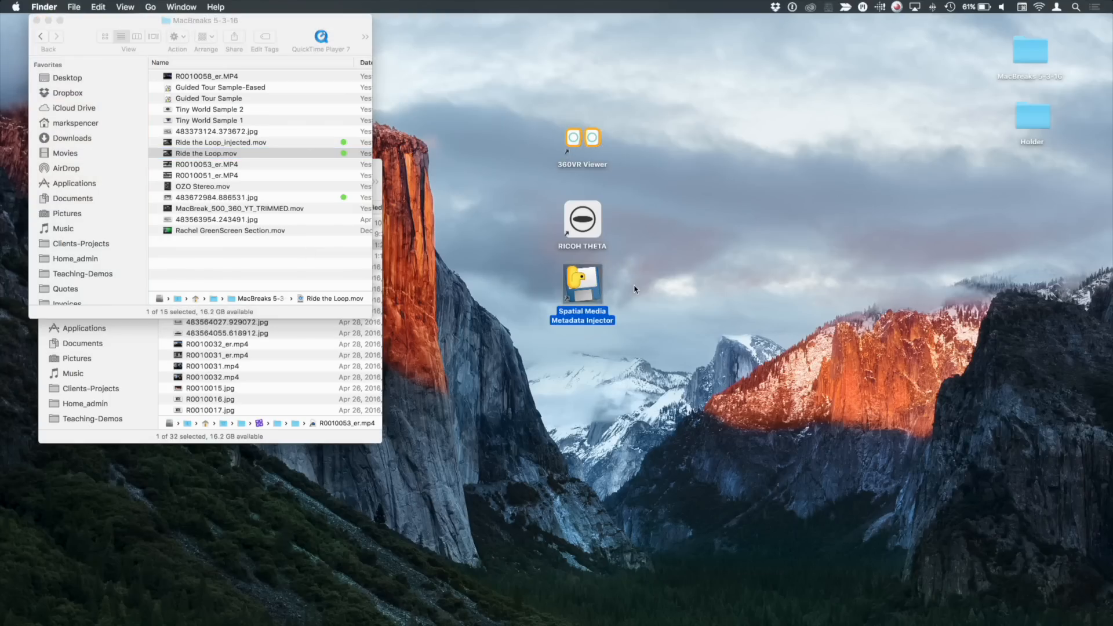
Launch Spatial Media Metadata Injector from its desktop icon
double_click(582, 285)
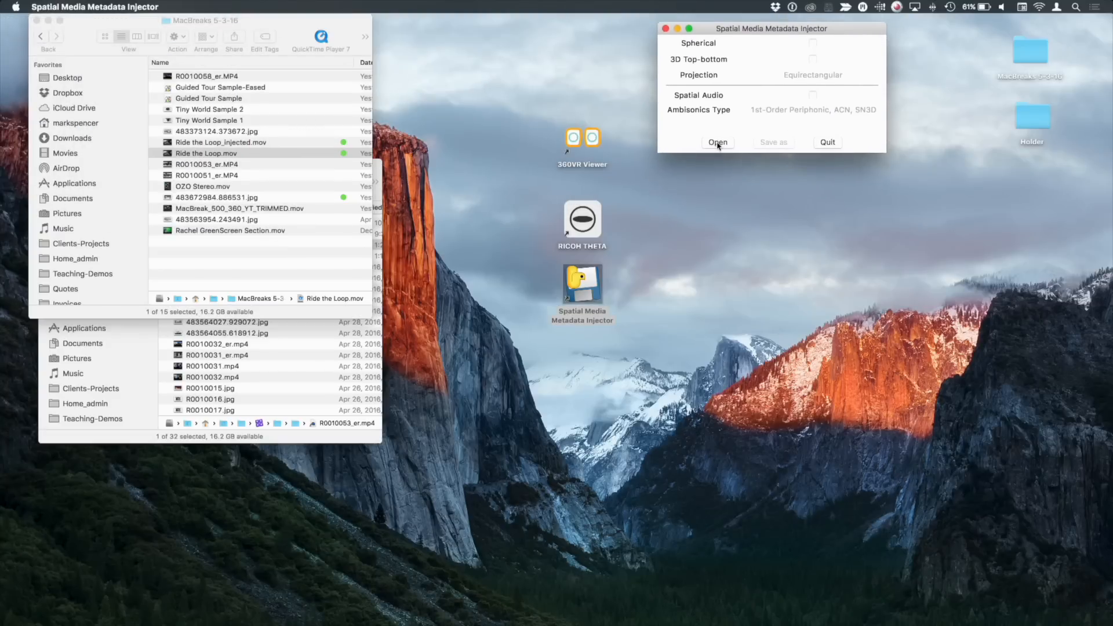
Open Ride the Loop.mov in the Spatial Media Metadata Injector
click(718, 142)
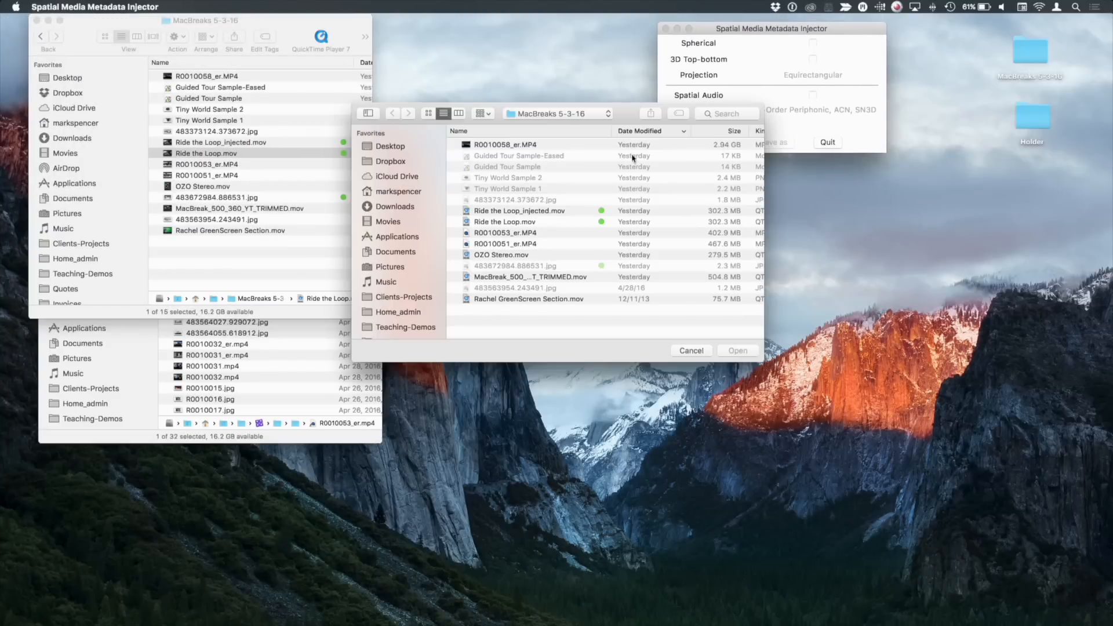
click(505, 222)
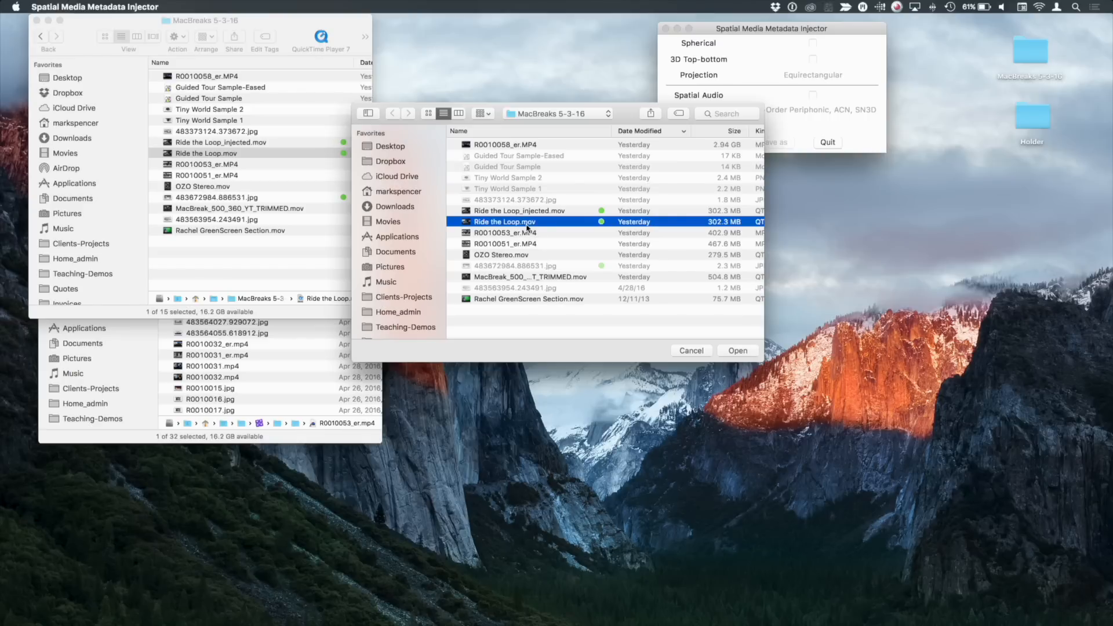
click(736, 350)
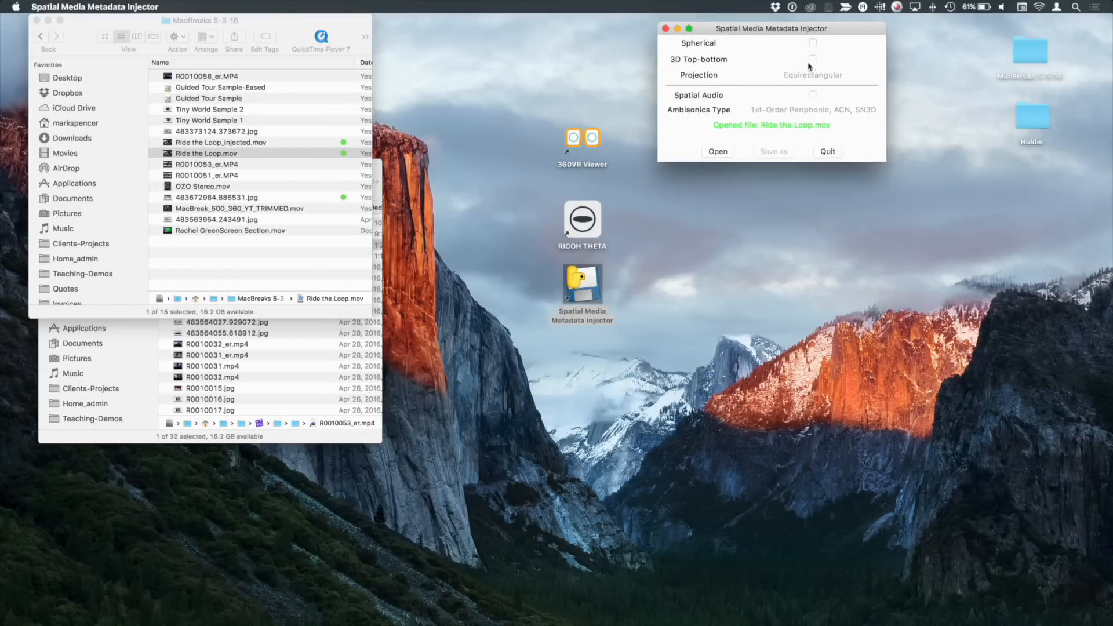
Mark the video spherical, save the injected copy, quit, and select Ride the Loop_injected.mov
click(813, 43)
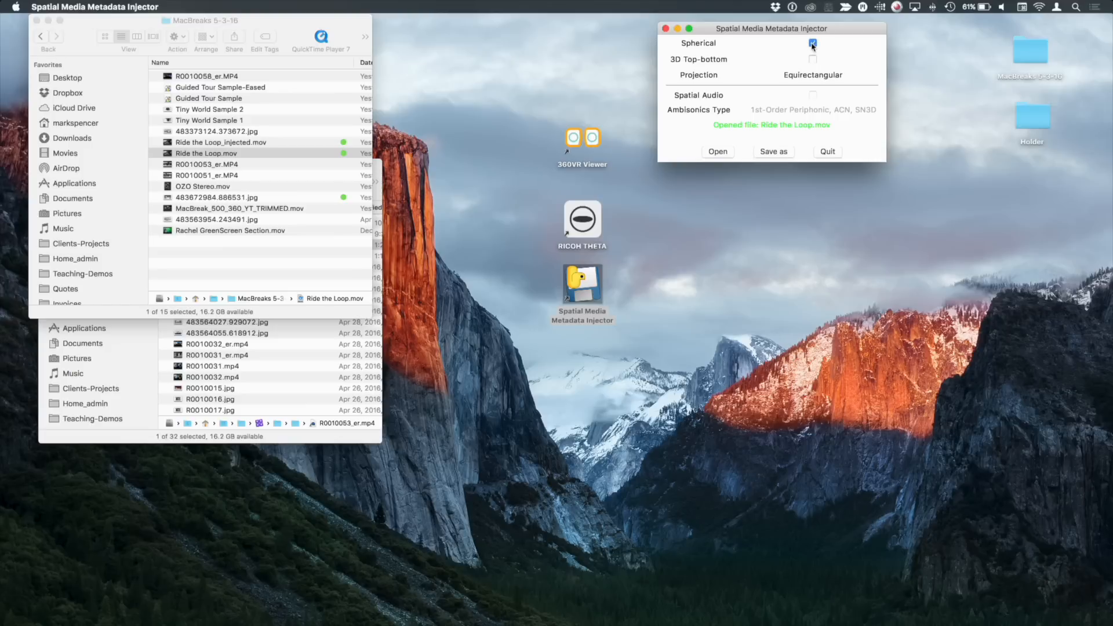
click(813, 43)
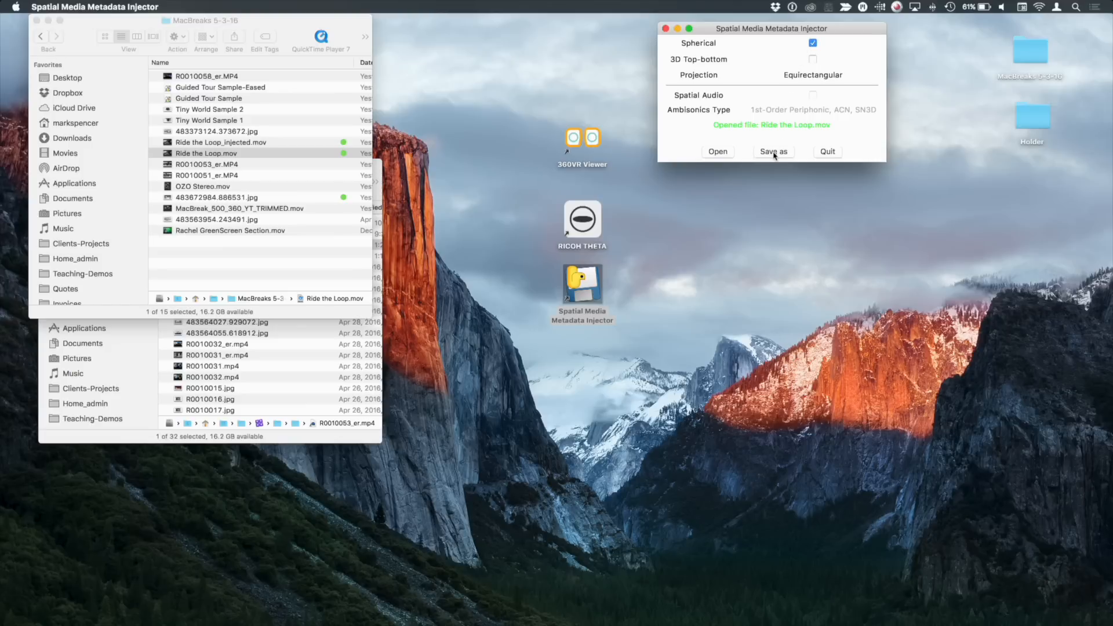
mouse_move(828, 153)
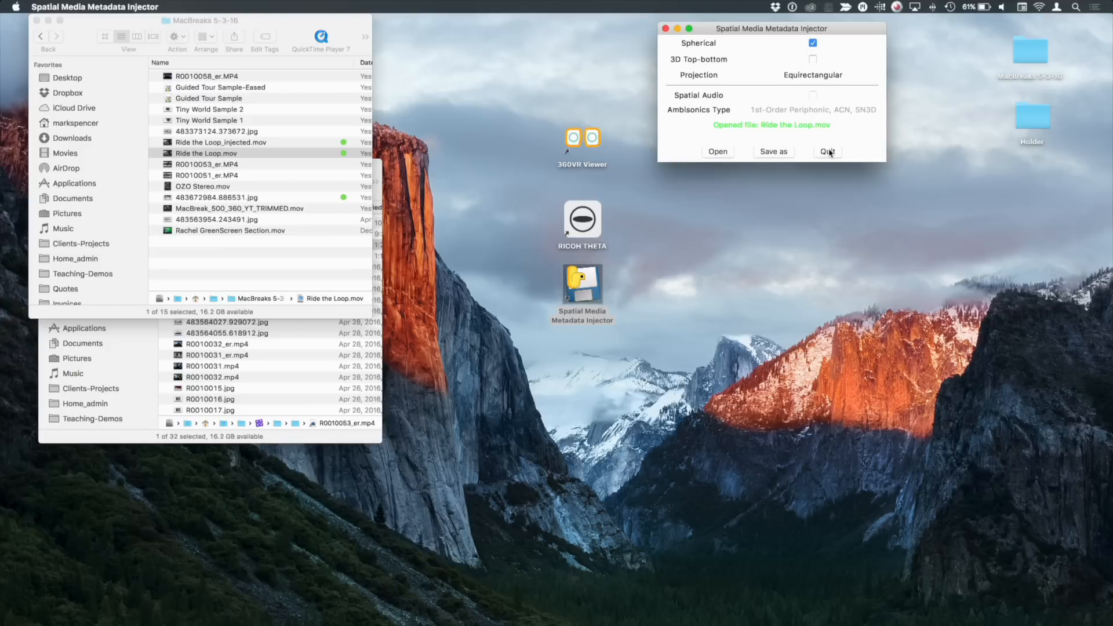
click(828, 151)
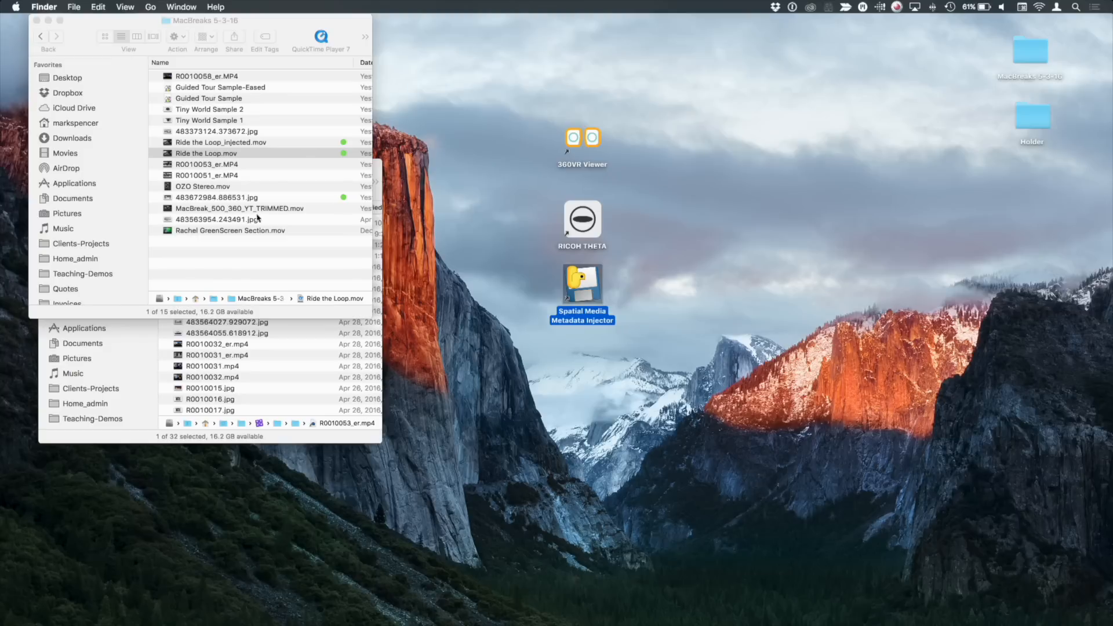
click(220, 142)
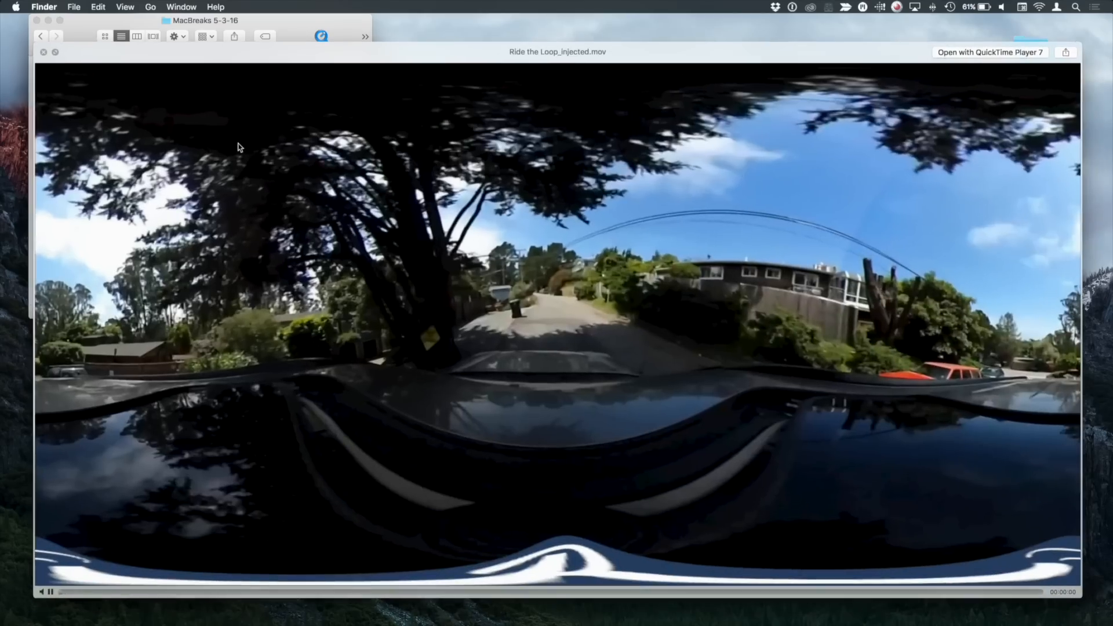
Quick Look Ride the Loop_injected.mov, close the preview, and switch to Chrome
click(50, 591)
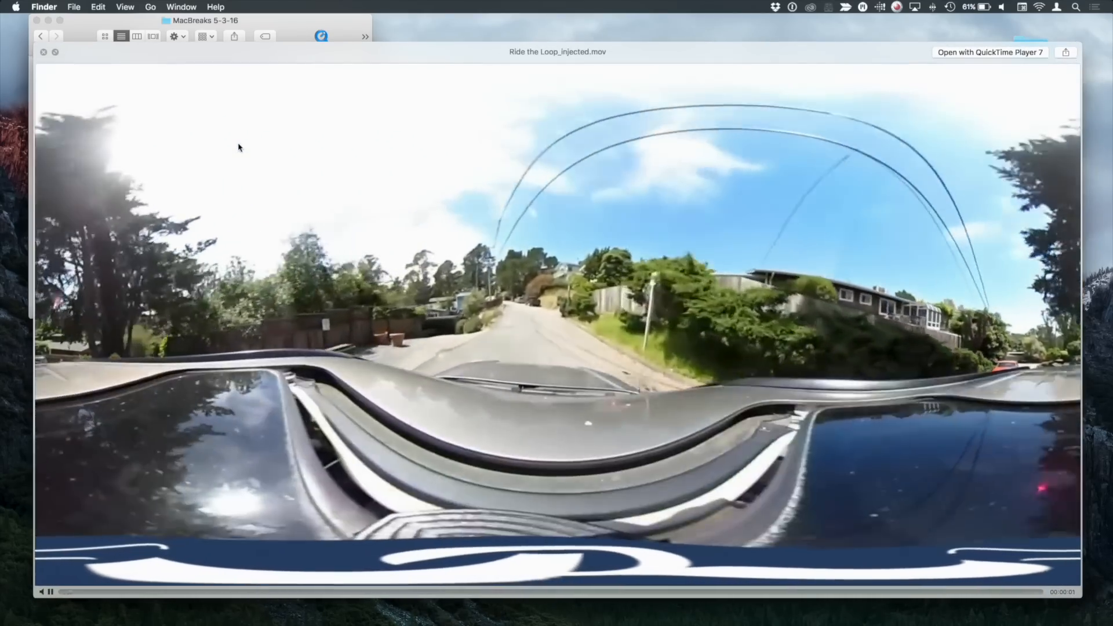
click(50, 591)
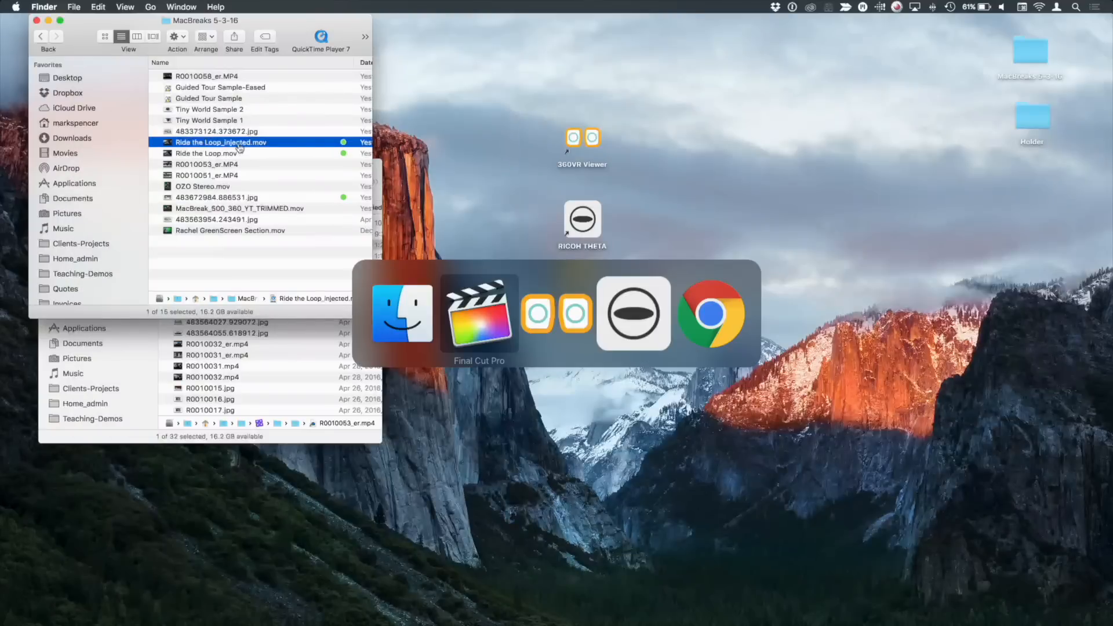
click(710, 314)
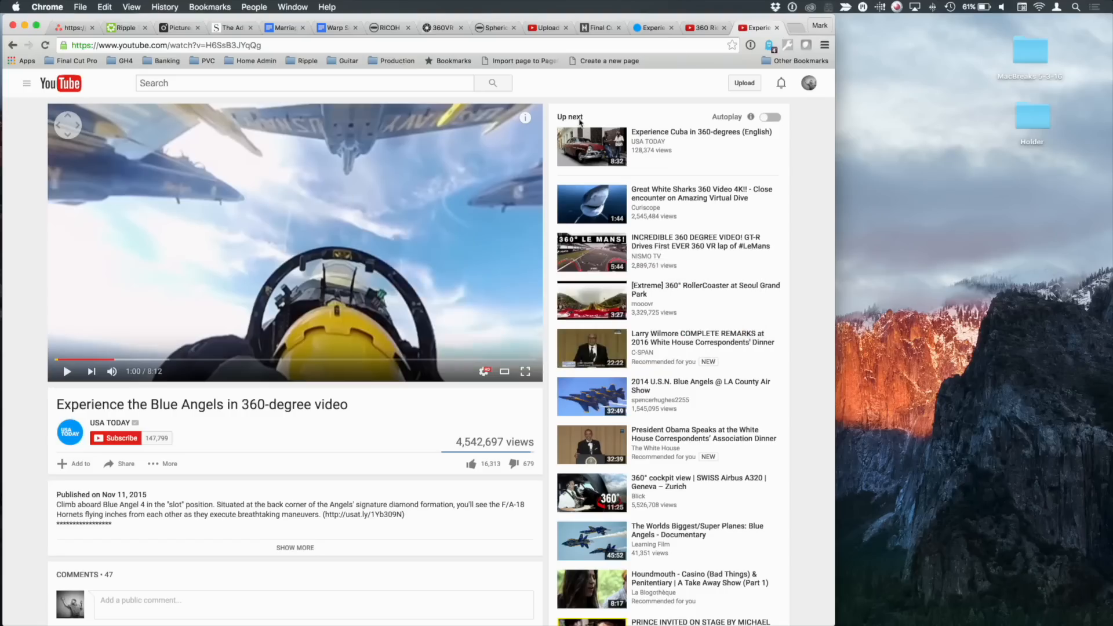